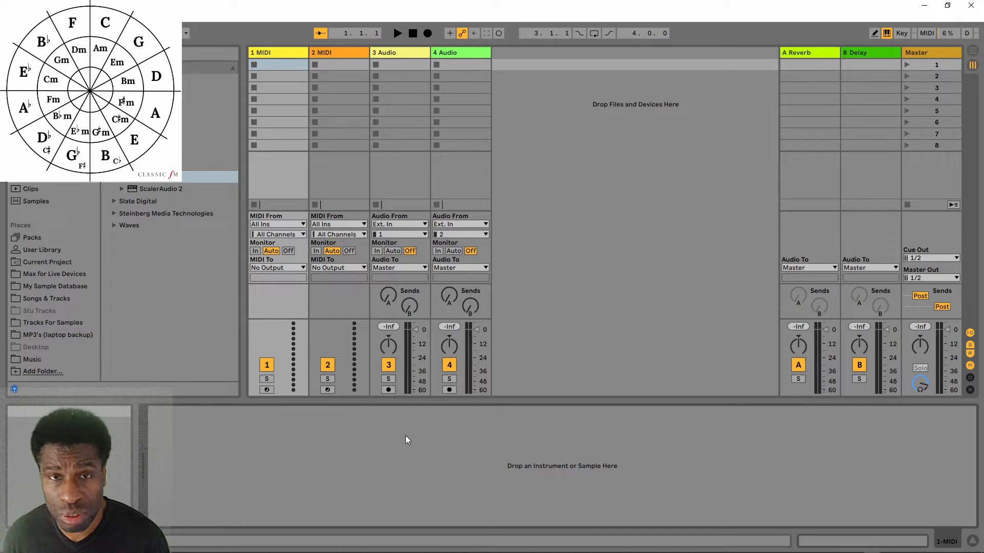
mouse_move(151, 263)
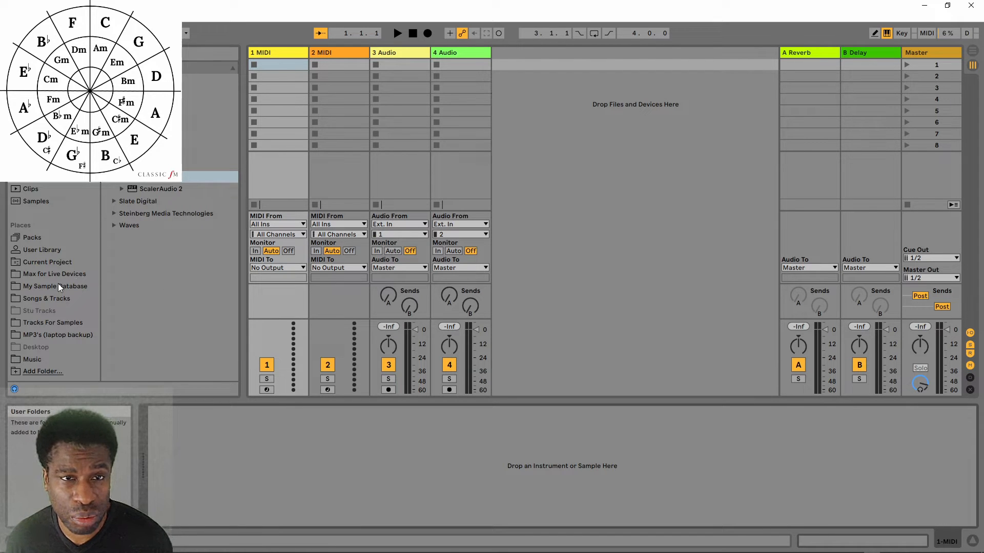
Step: Browse Places into My Sample Database and expand the Breakbeat Collection folder
left_click(54, 275)
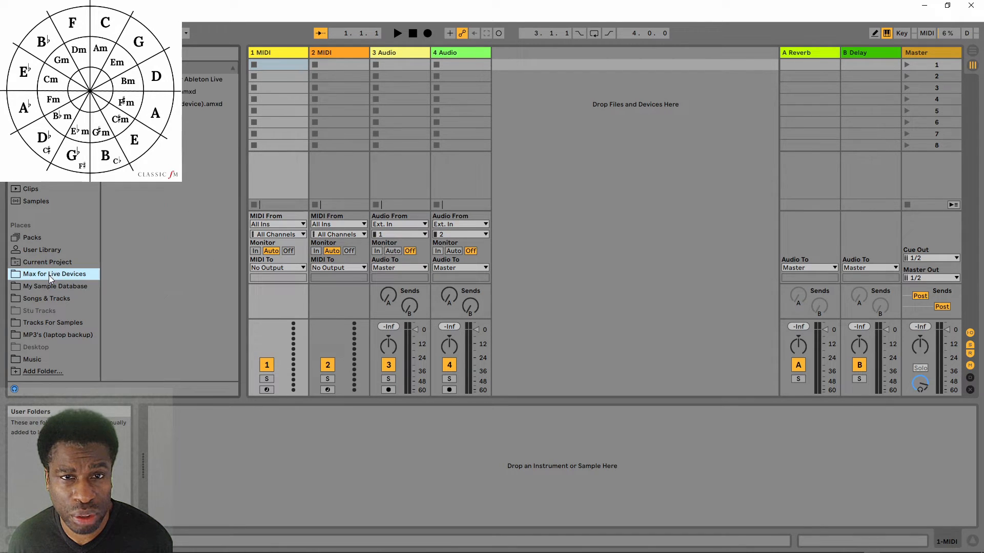
left_click(52, 323)
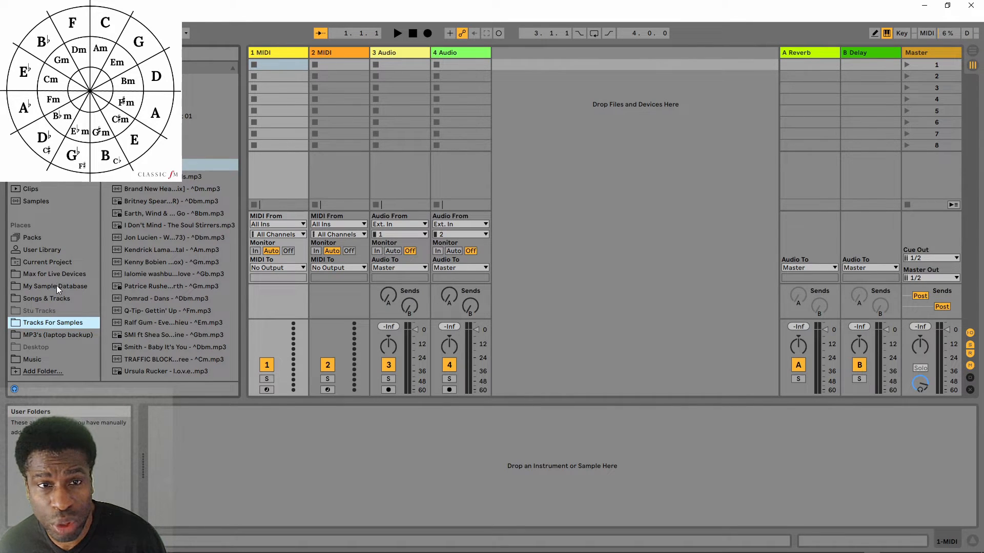
left_click(55, 285)
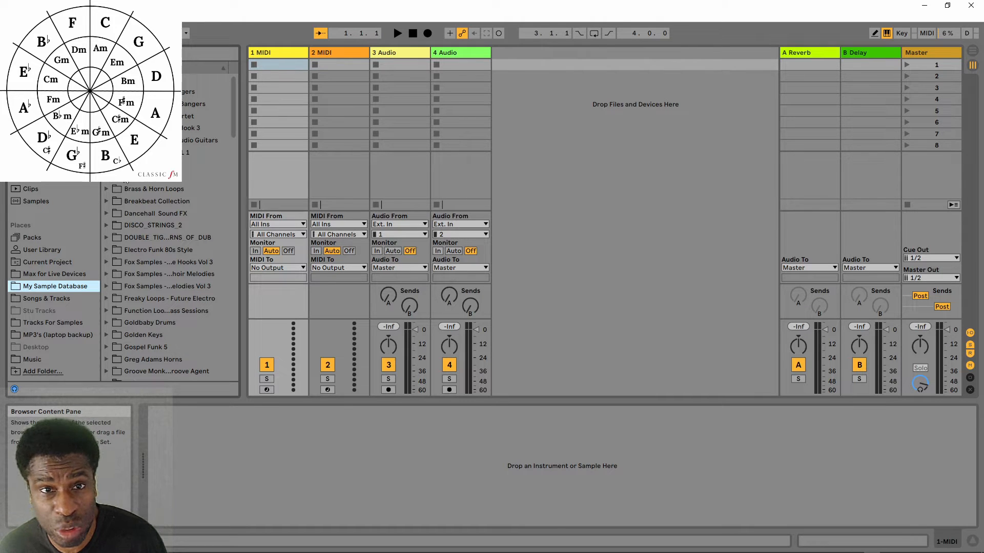
left_click(157, 201)
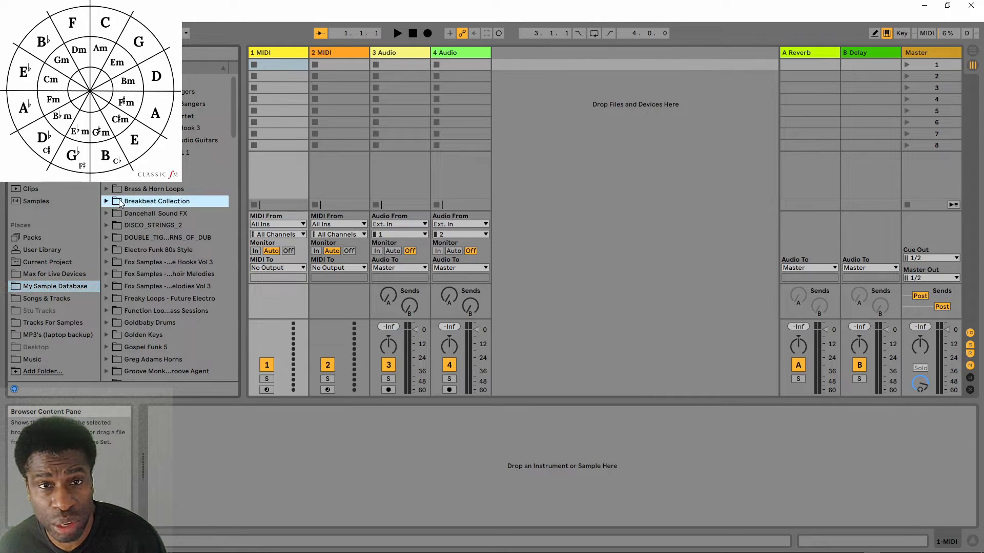
left_click(106, 201)
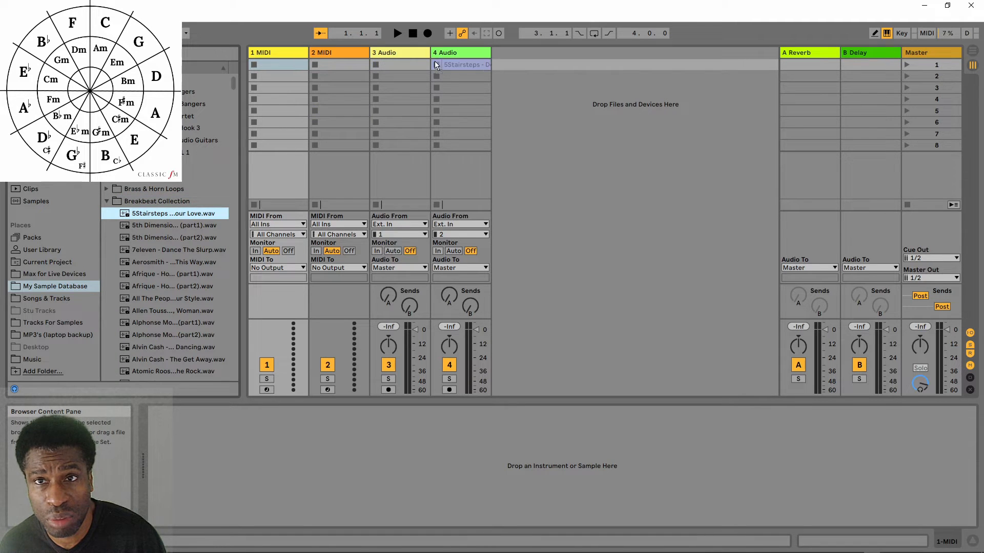
Step: Show the 5Stairsteps clip's details and turn Warp back on for the sample
left_click(461, 65)
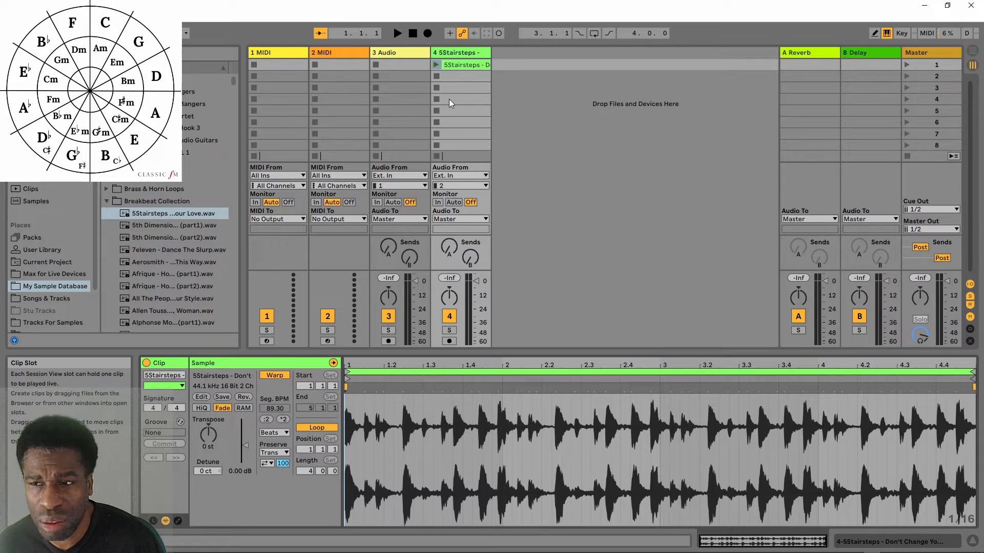
mouse_move(305, 387)
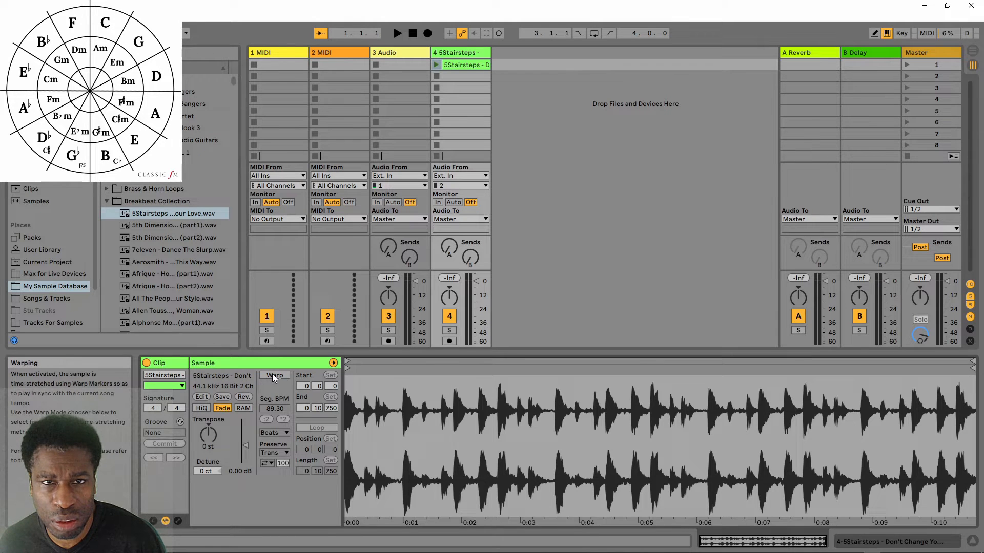
left_click(274, 375)
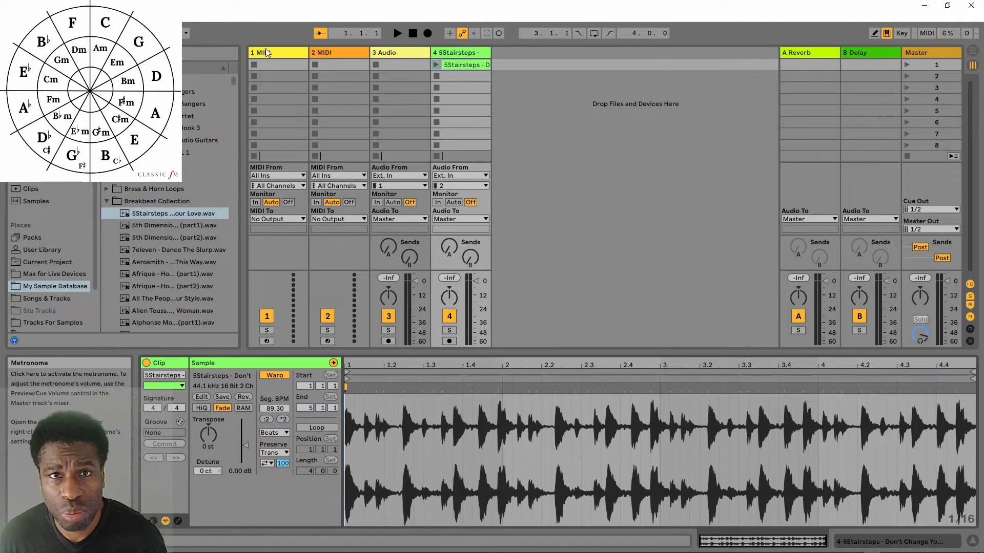
Step: Launch the 5Stairsteps clip and set the first drum hit as 1.1.1
left_click(437, 65)
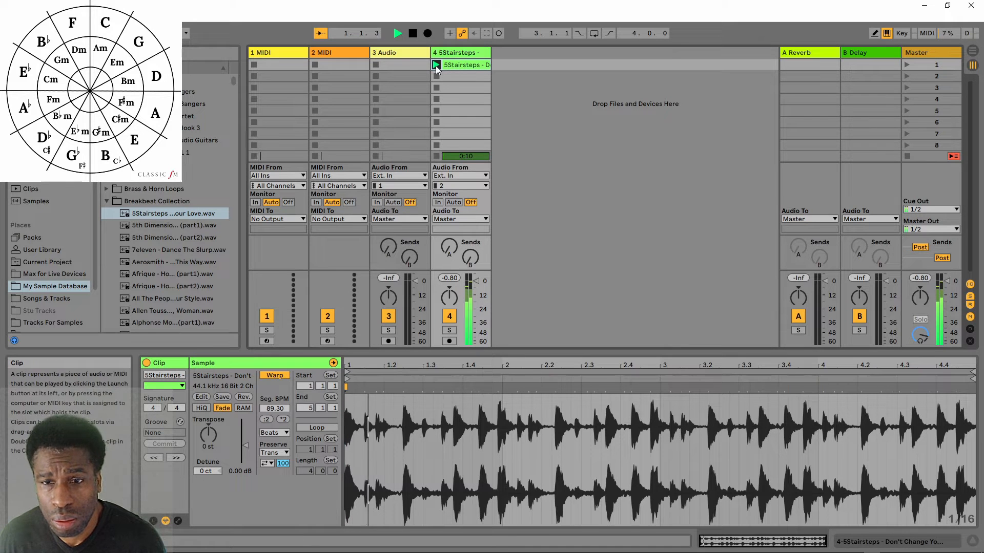
left_click(437, 65)
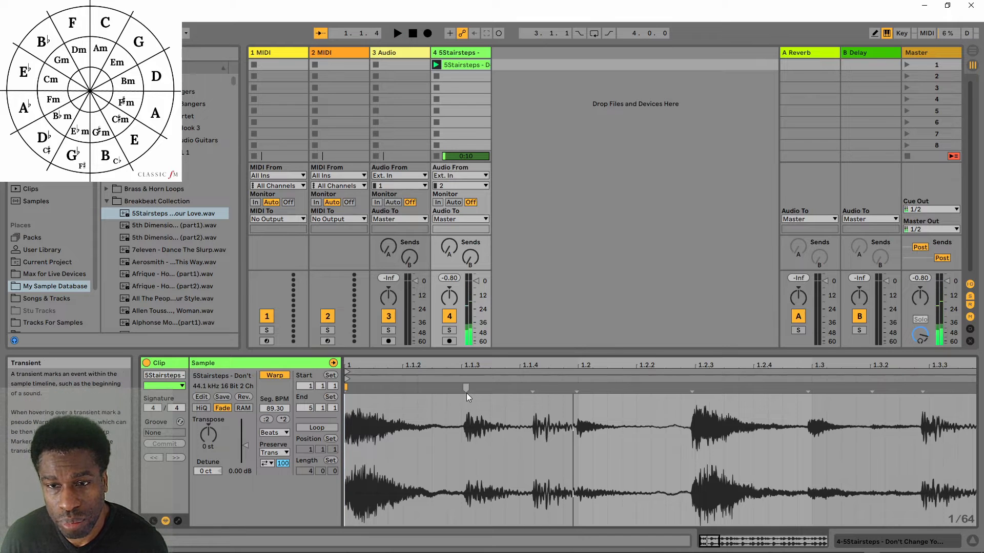
right_click(466, 388)
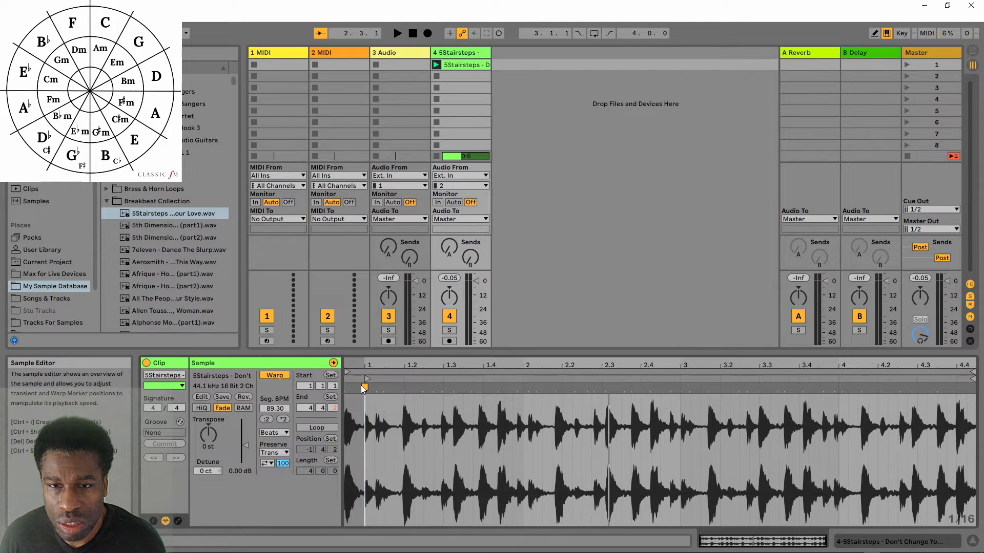
mouse_move(365, 386)
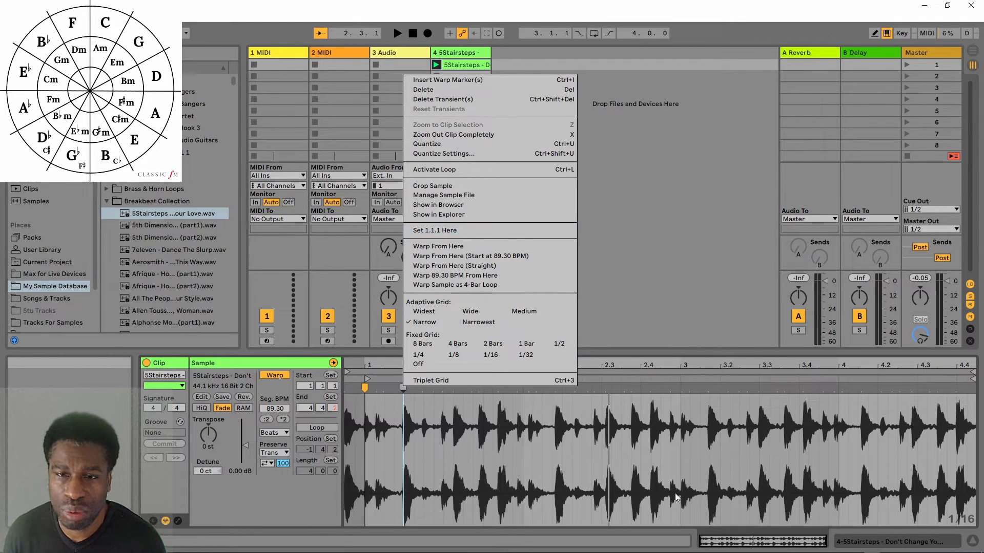
mouse_move(434, 230)
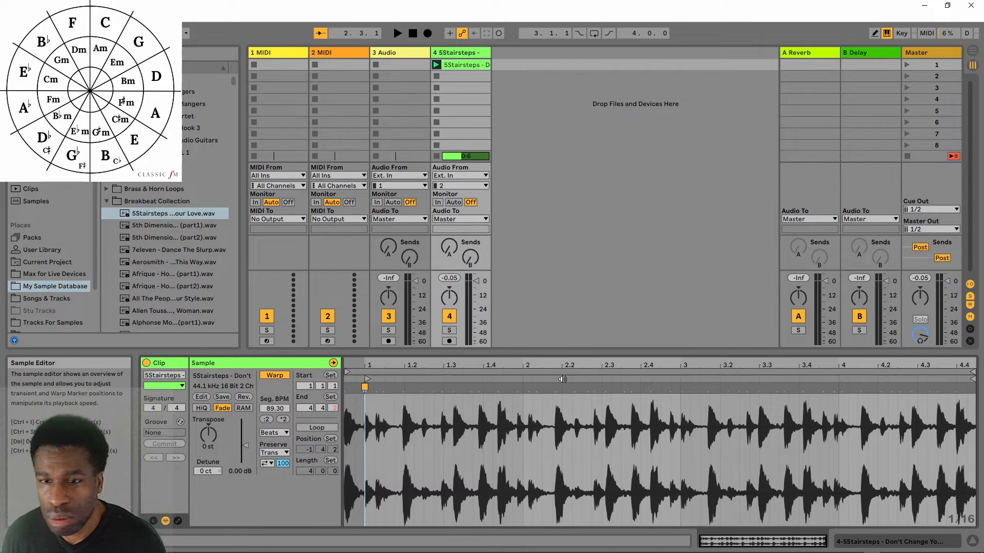
mouse_move(463, 431)
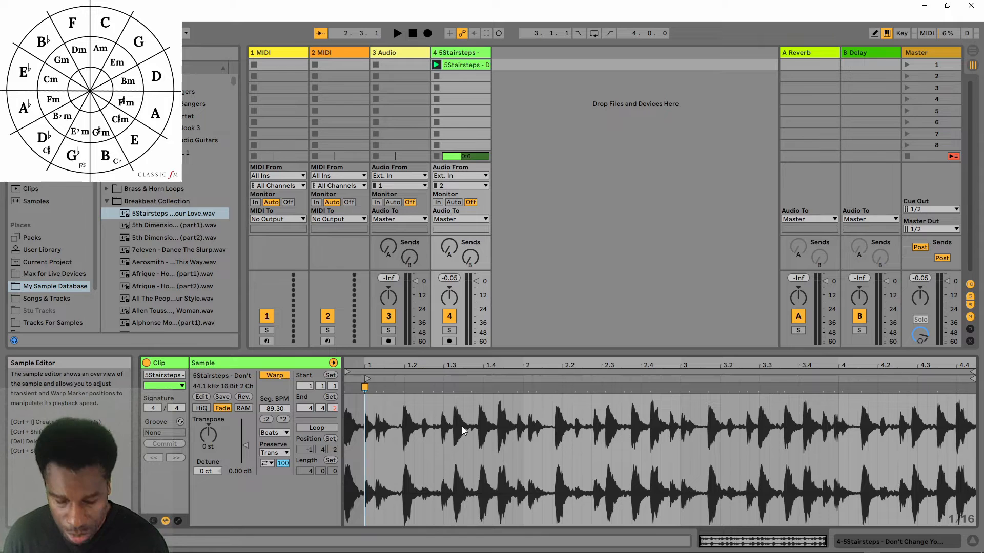
left_click(397, 33)
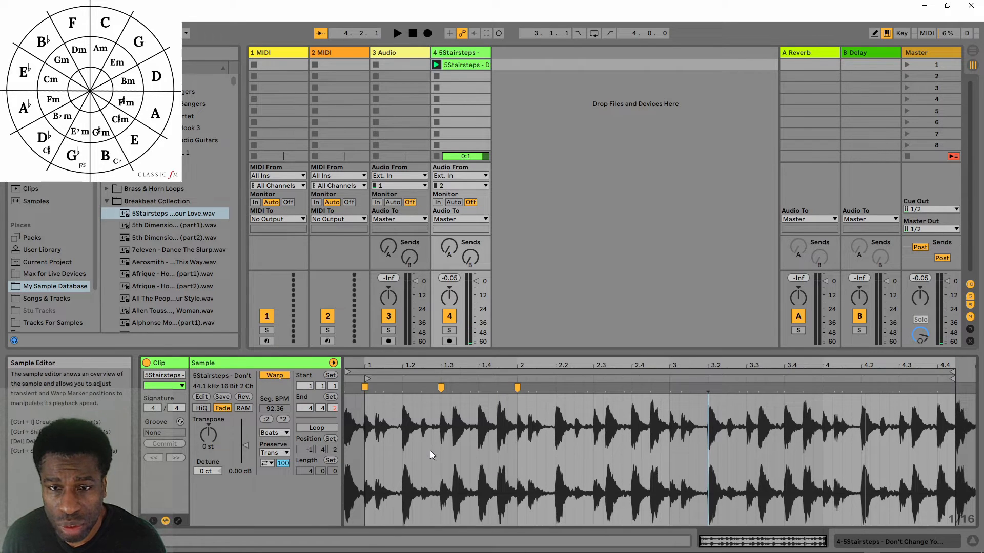
Step: Warp the sample from the first marker so its tempo settles at 91.34 BPM
right_click(367, 386)
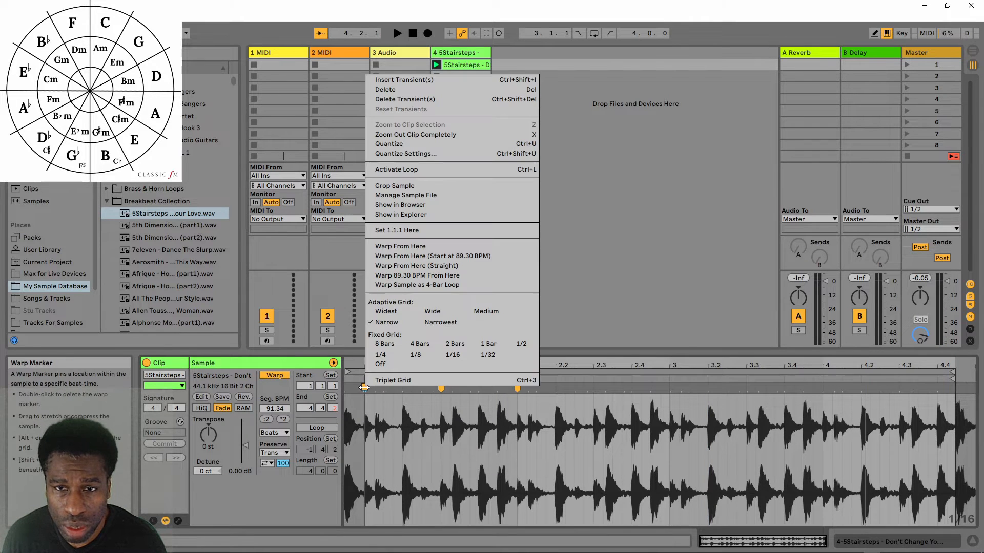
mouse_move(417, 275)
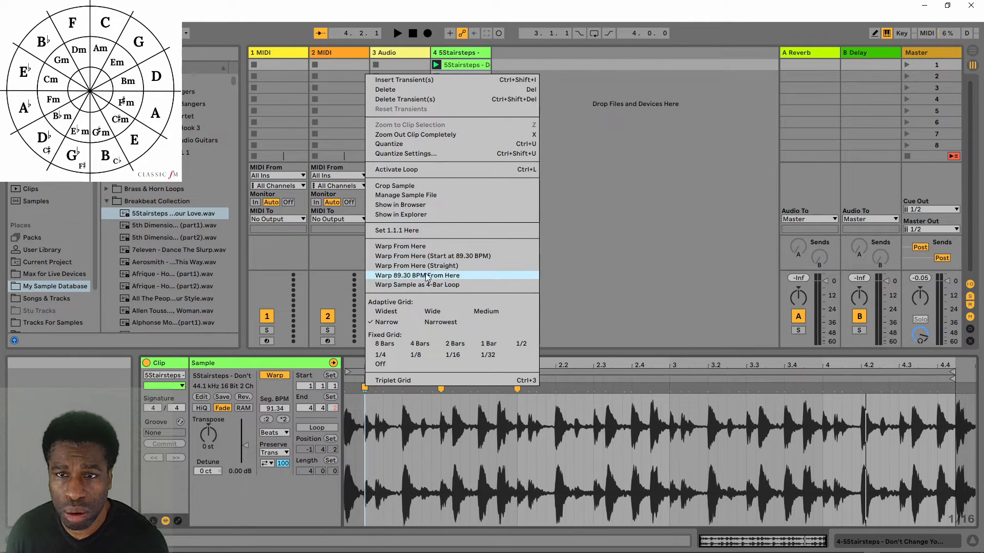
left_click(417, 275)
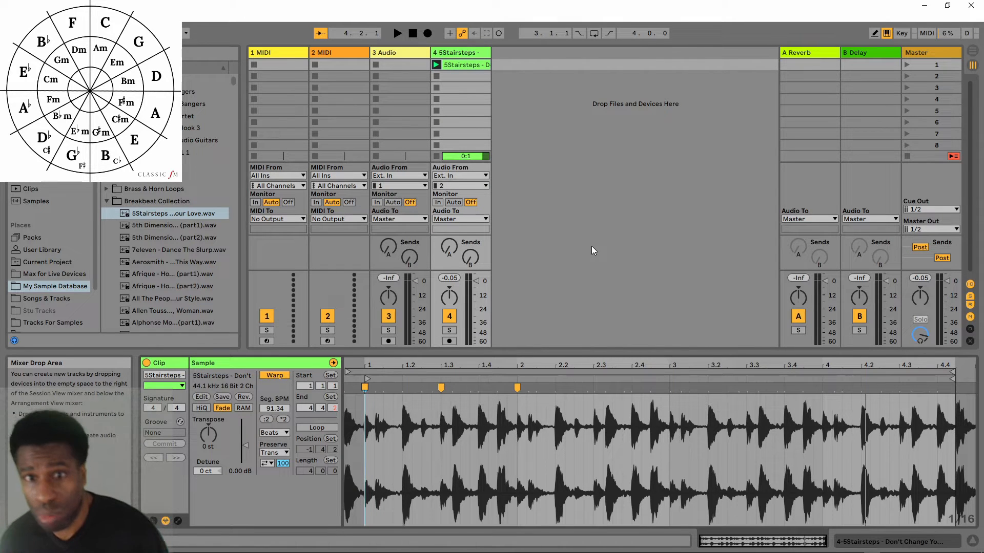
mouse_move(571, 430)
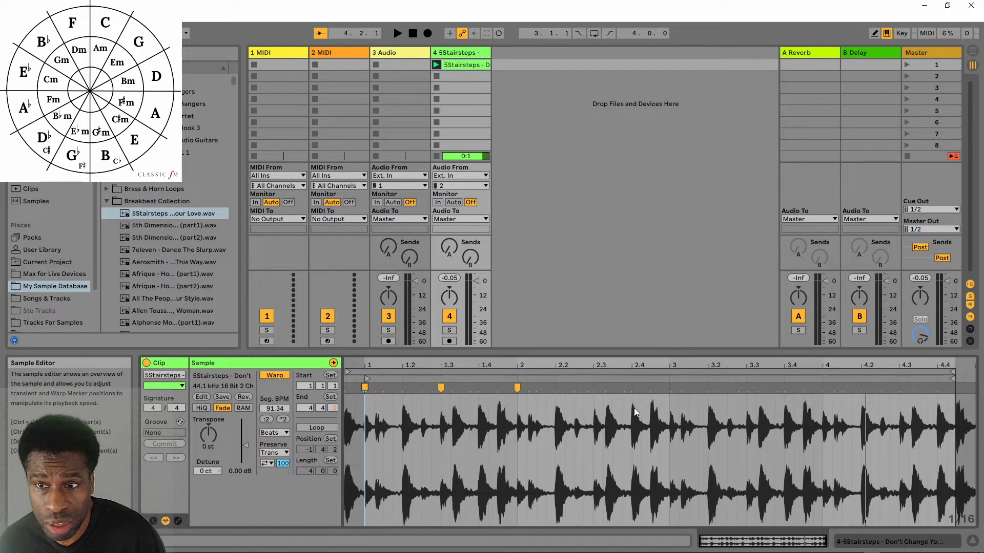
mouse_move(607, 401)
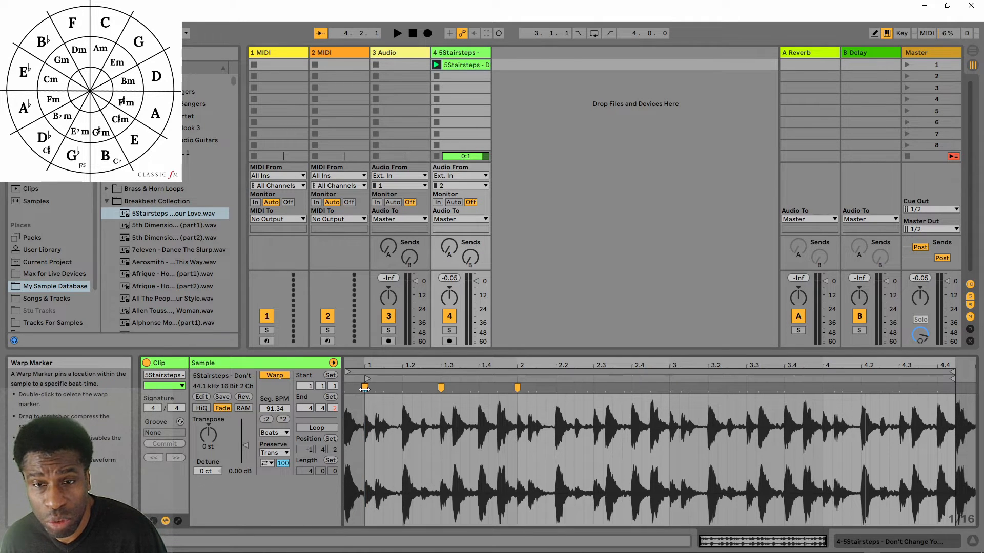
left_click(363, 387)
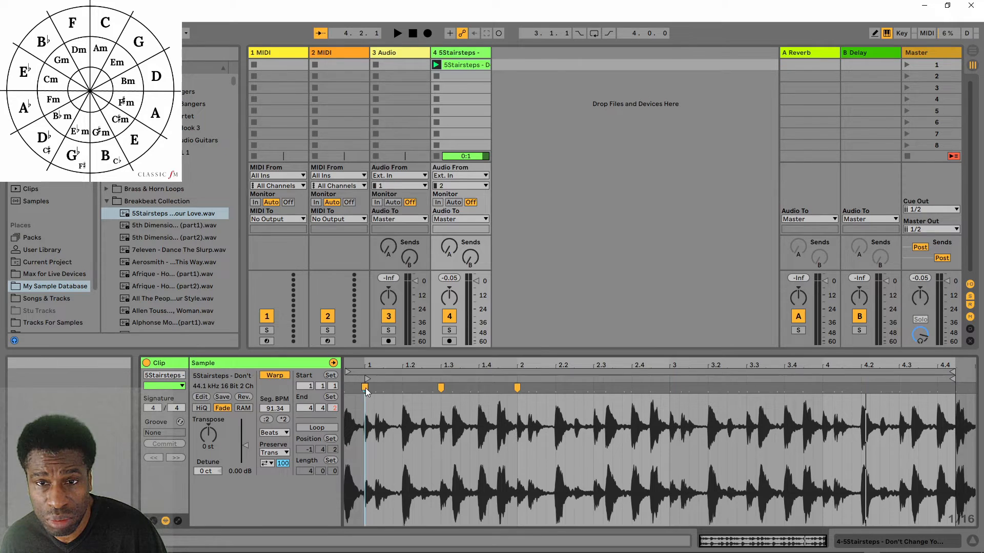
Step: Loop the breakbeat clip from 1.1.1 over a 2-bar length
right_click(367, 390)
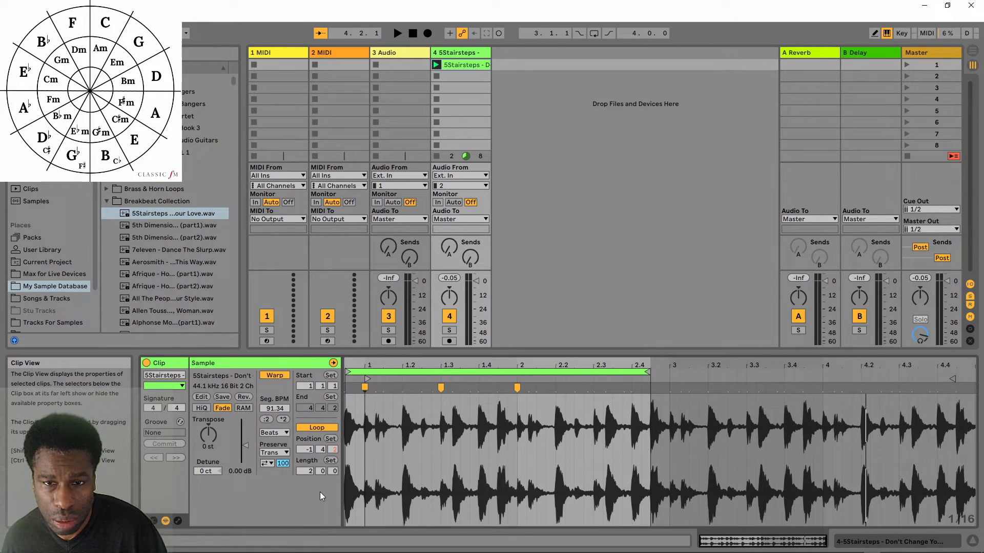
mouse_move(392, 372)
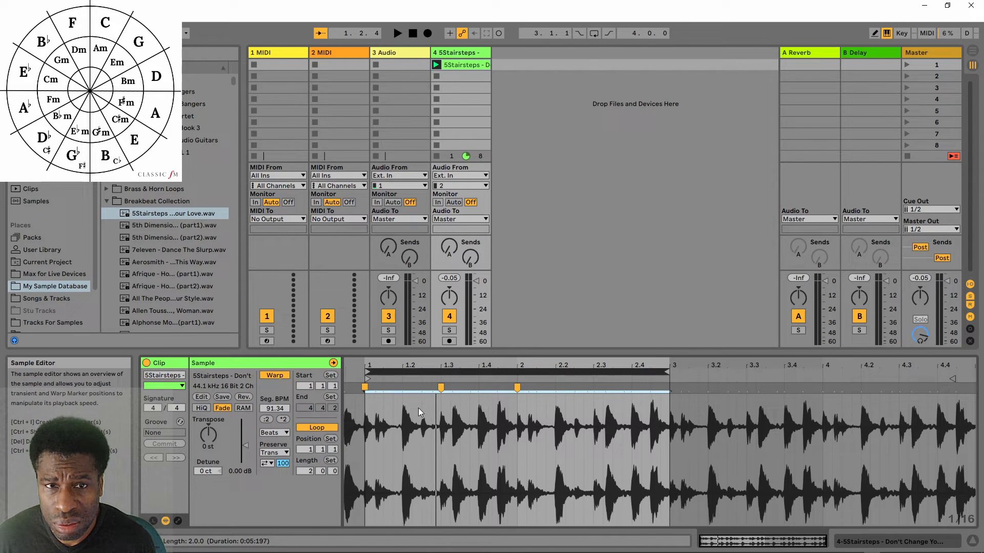
mouse_move(415, 411)
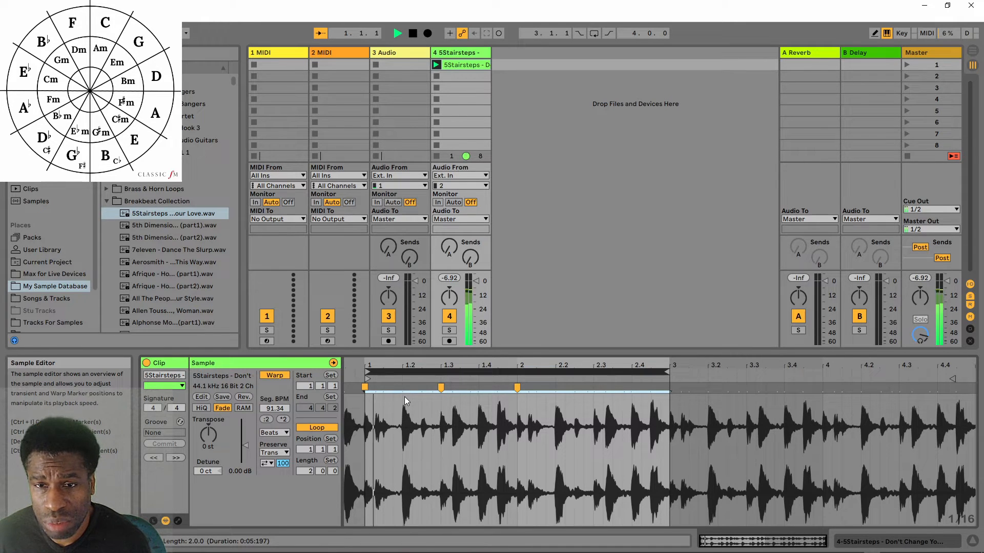
Step: Drag a warp marker so the segment tempo reads 92.37 BPM
left_click(396, 33)
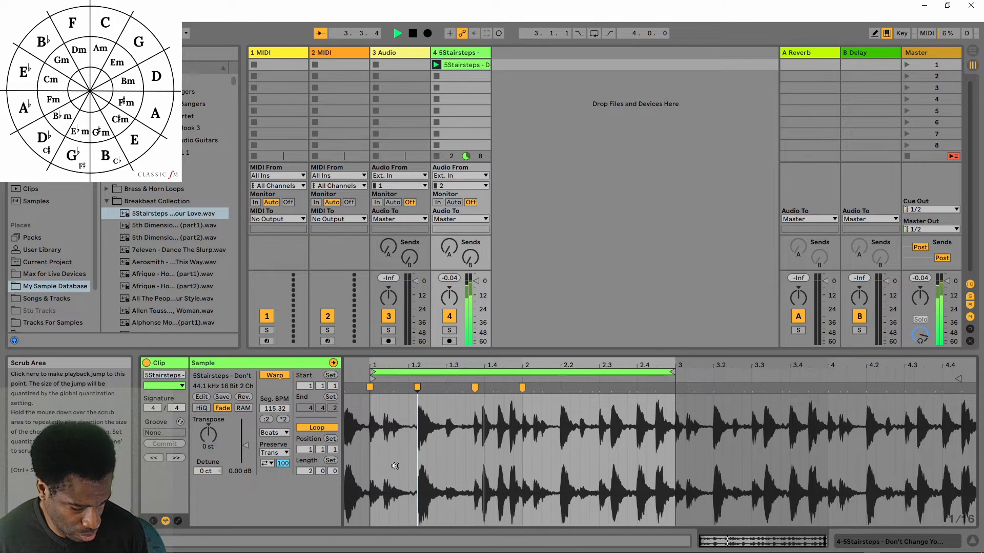
left_click(413, 32)
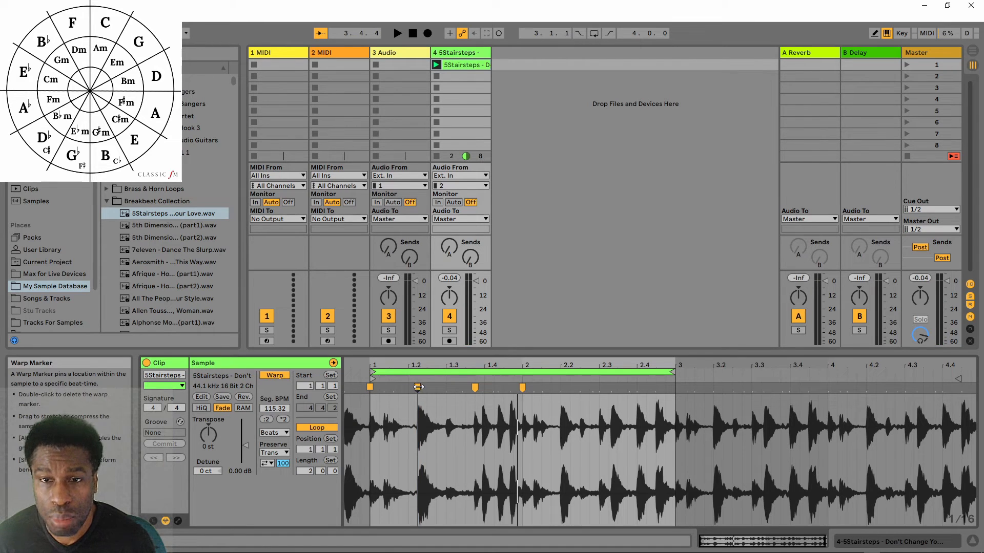
left_click_drag(418, 388, 473, 388)
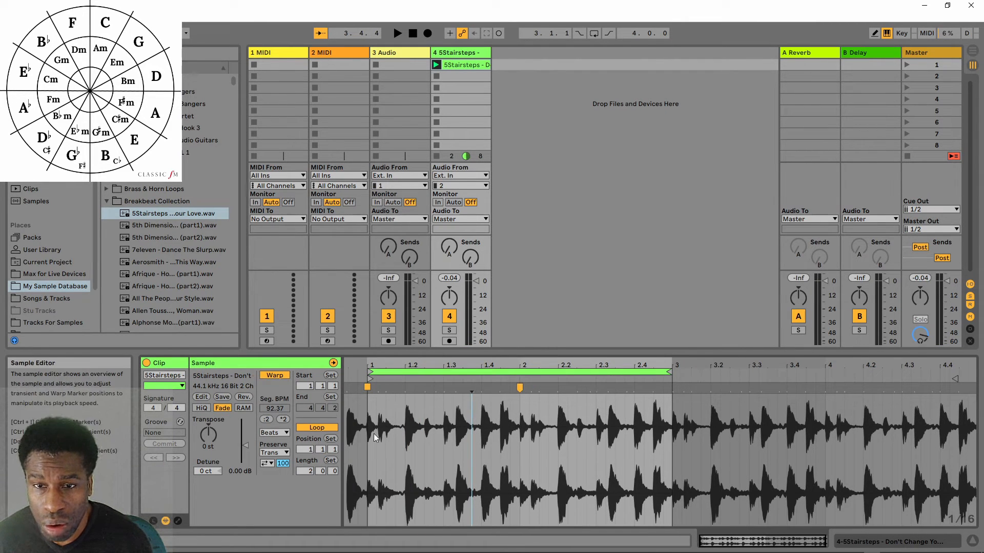
mouse_move(430, 438)
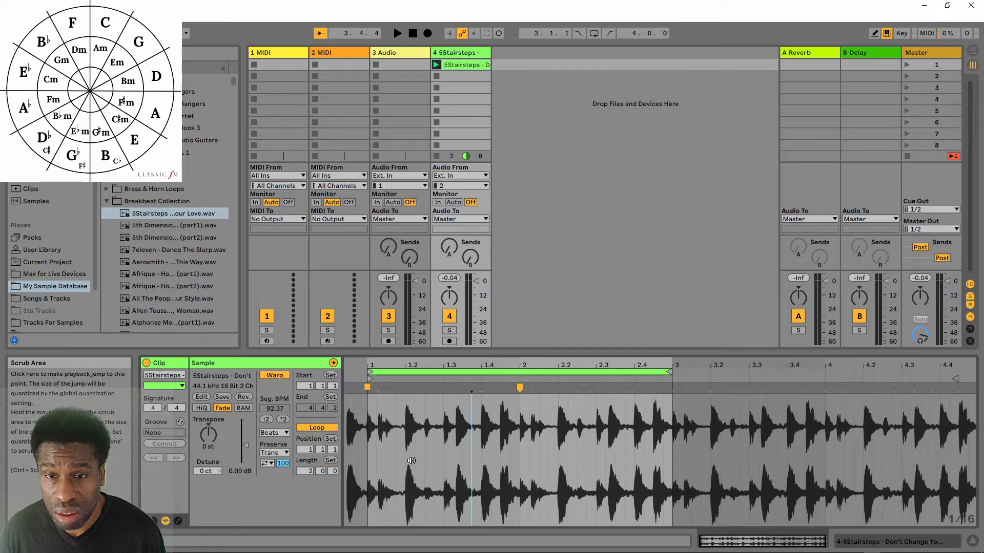
mouse_move(498, 447)
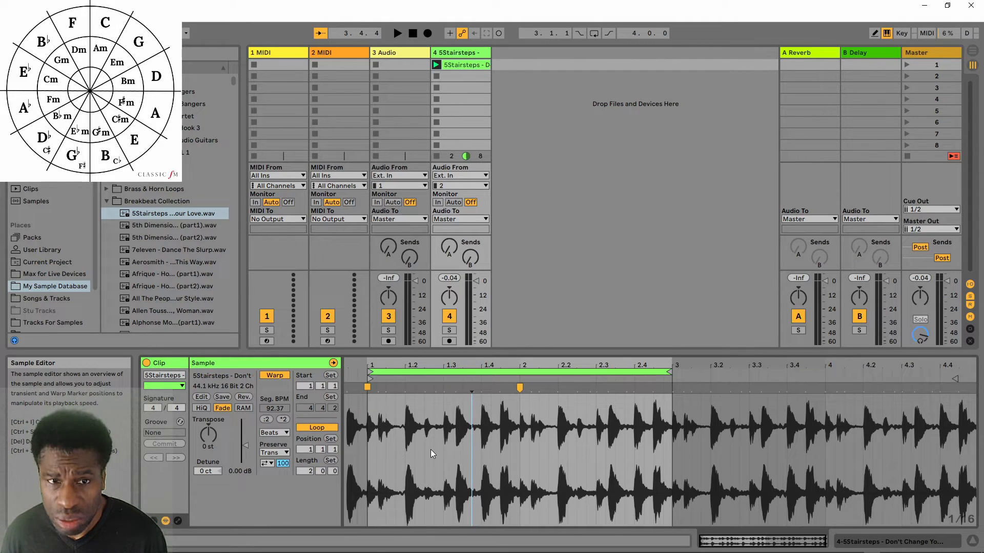
left_click(274, 432)
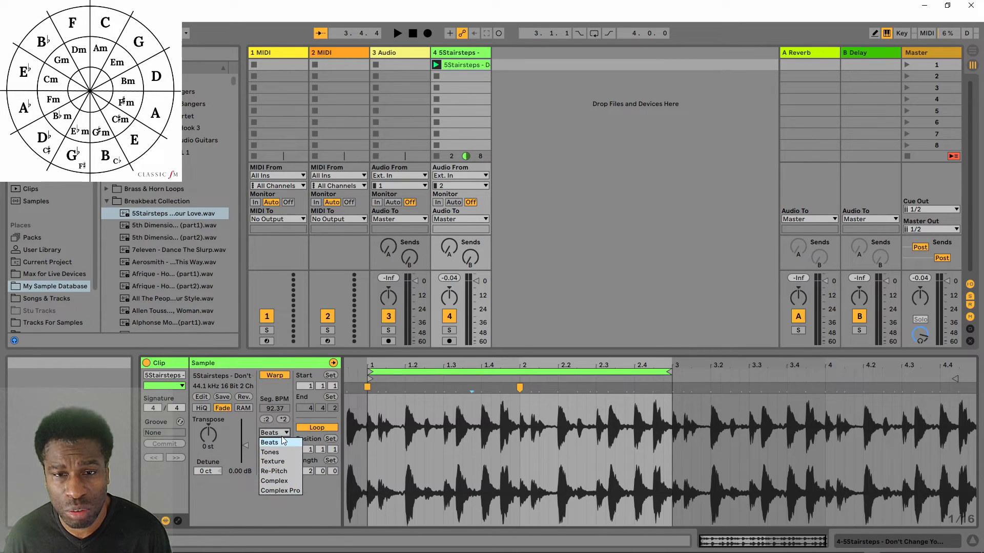
left_click(269, 443)
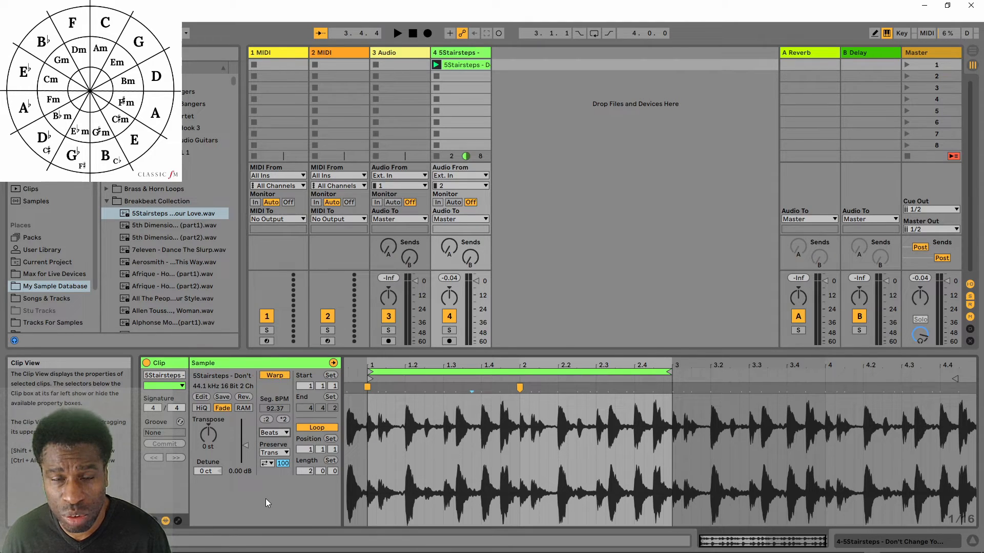
mouse_move(270, 499)
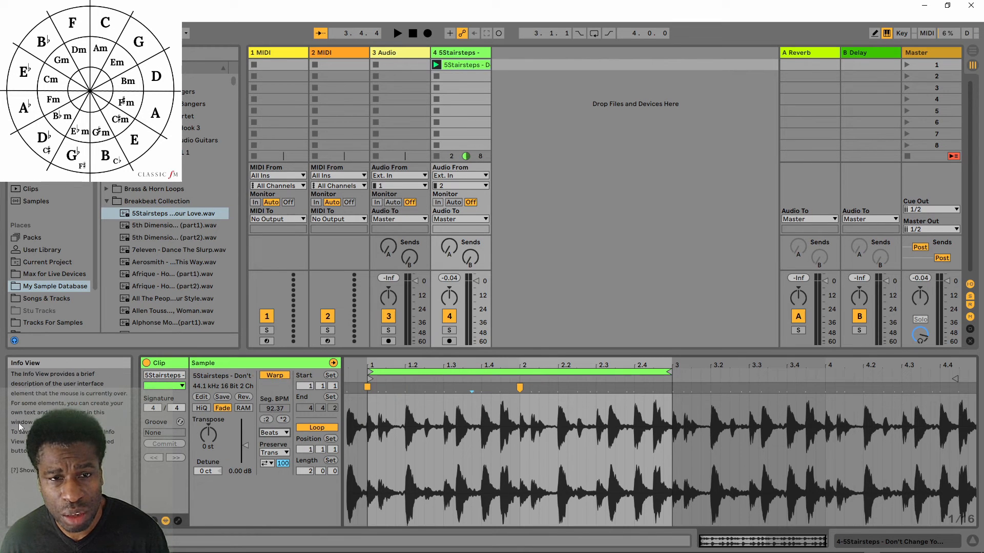
mouse_move(275, 409)
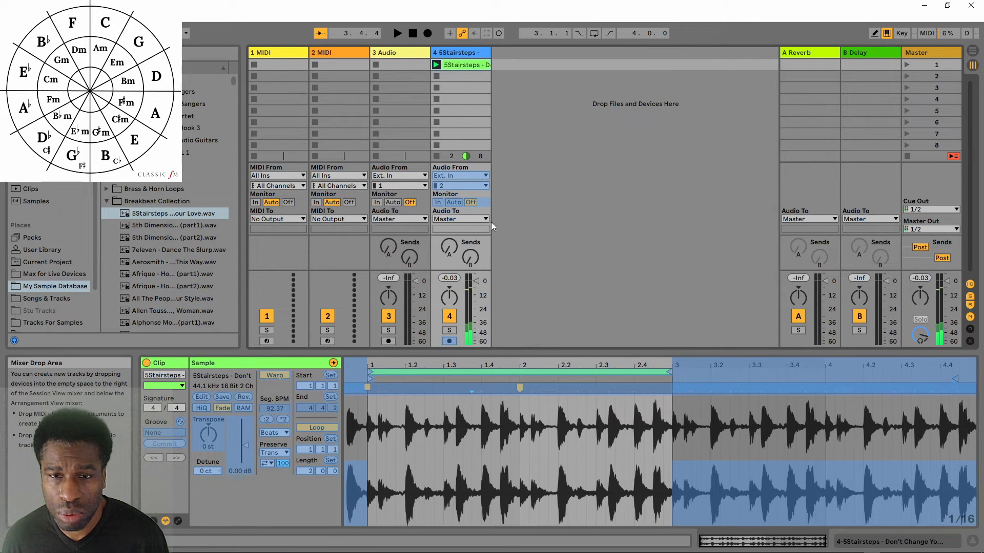
mouse_move(463, 78)
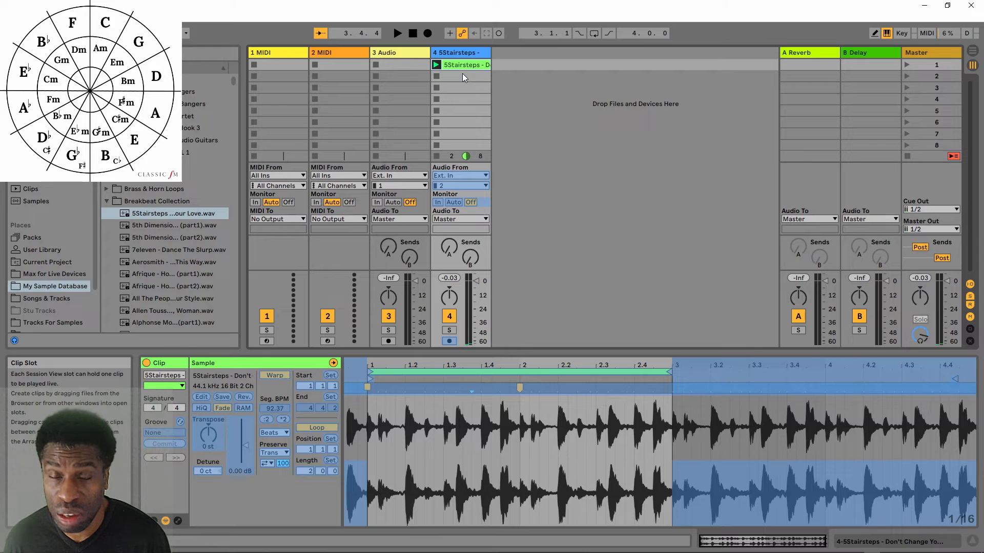
Step: Freeze the 5Stairsteps audio track from the clip's context menu
right_click(461, 64)
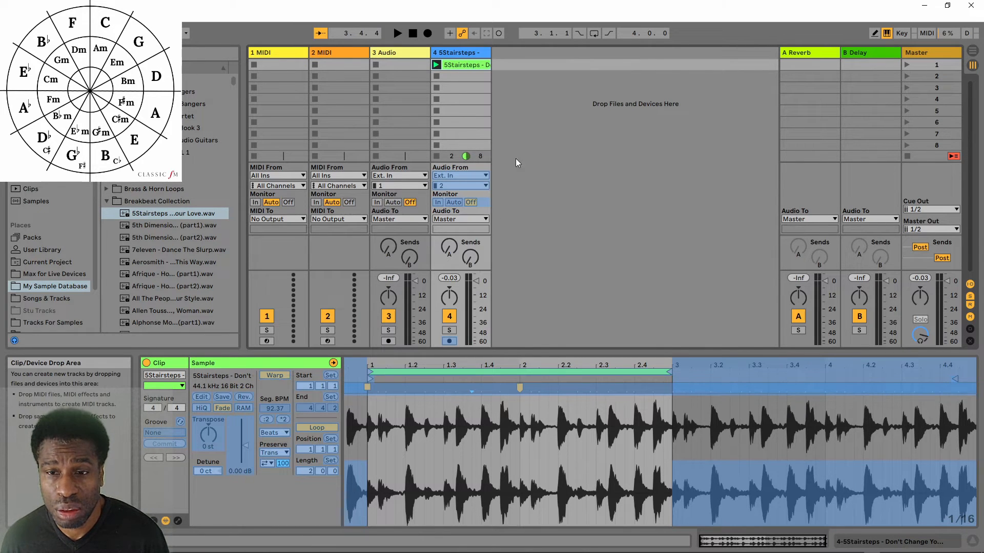
mouse_move(475, 376)
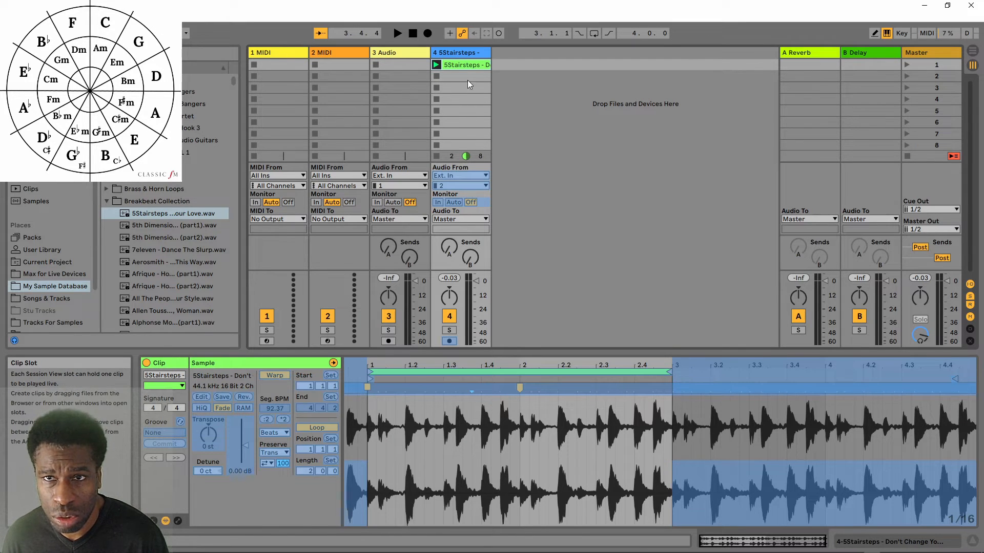
right_click(467, 65)
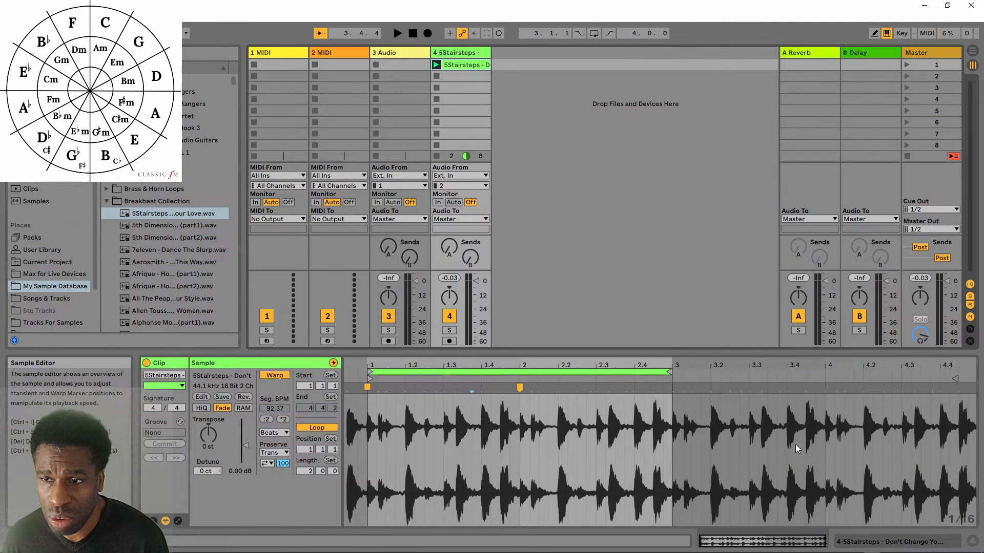
mouse_move(954, 402)
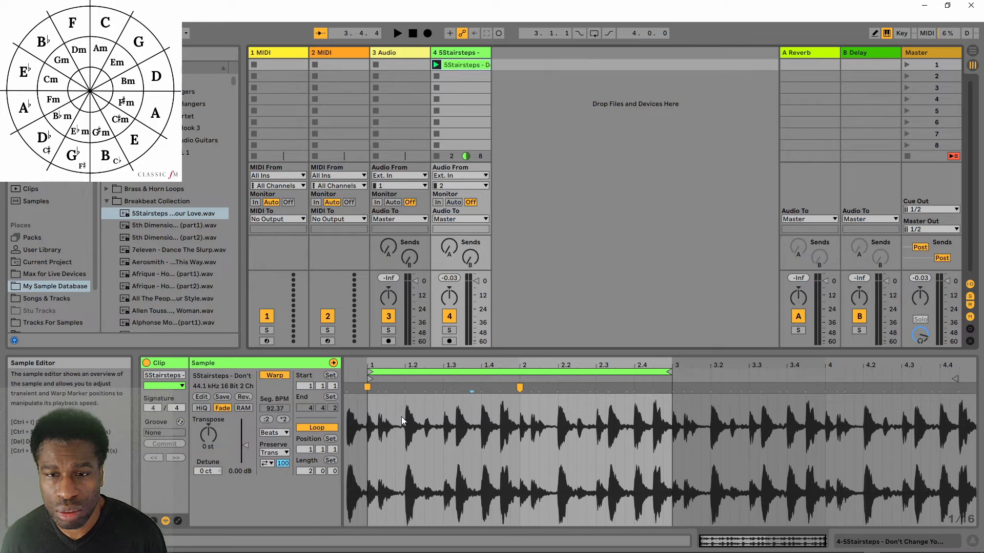
mouse_move(382, 409)
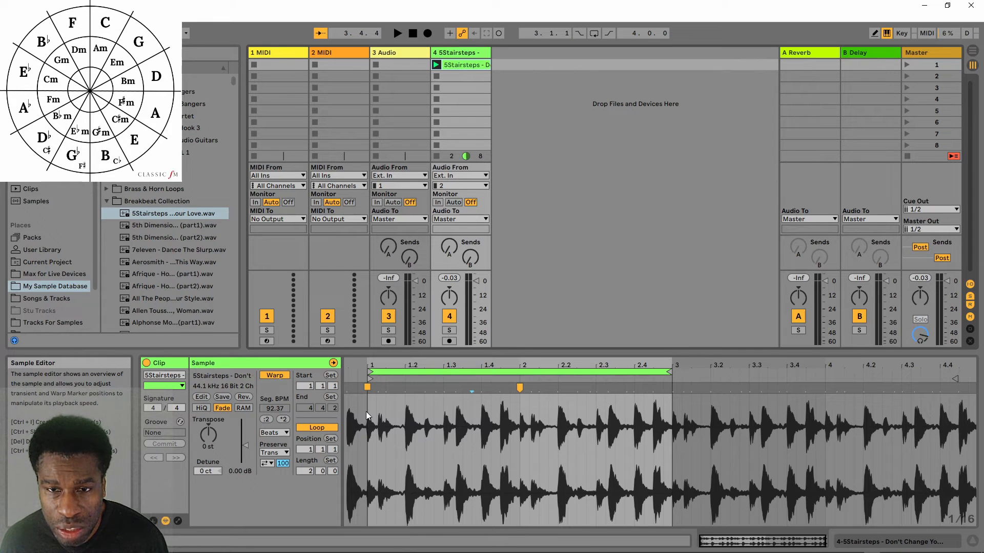
mouse_move(366, 439)
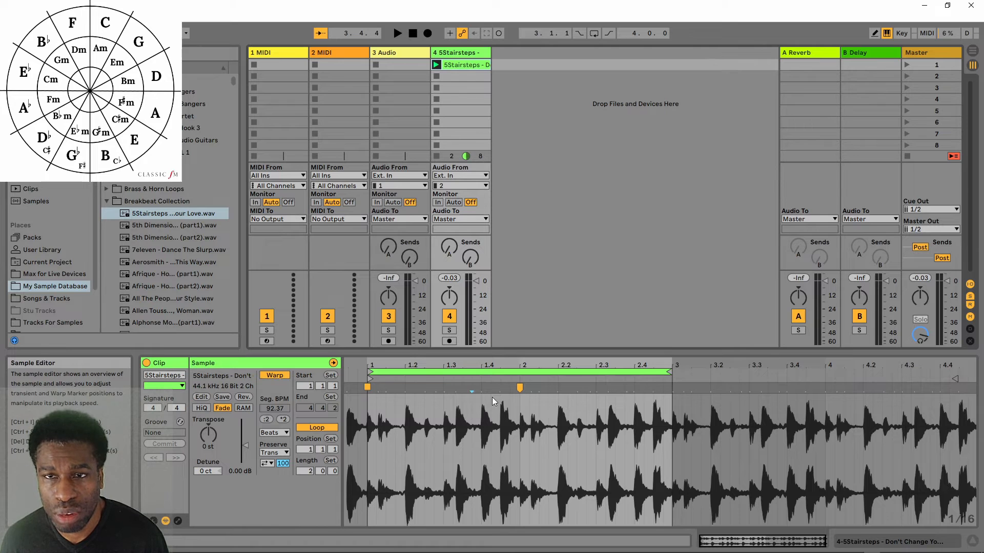
right_click(463, 64)
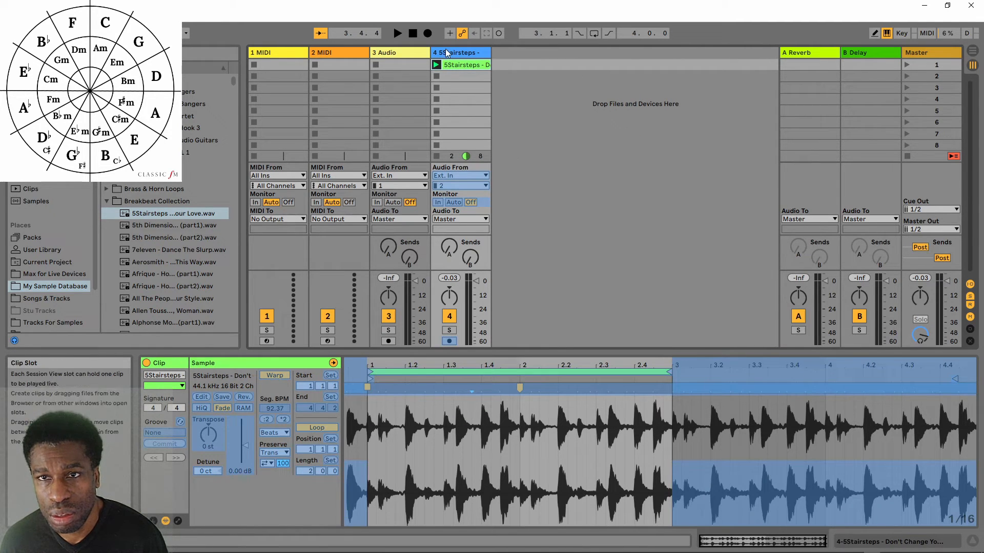
right_click(446, 64)
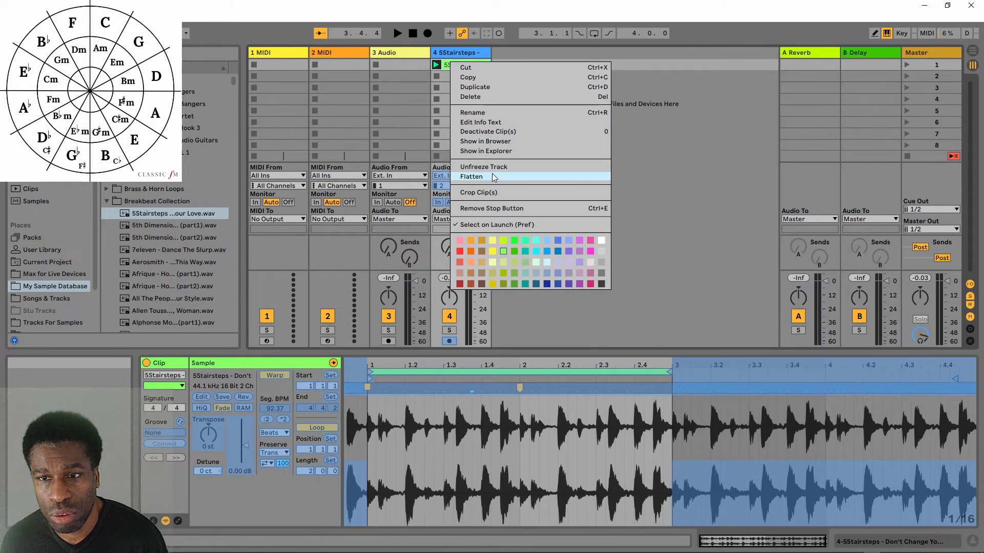
Step: Load Scaler 2 onto the second MIDI track and show its window
left_click(472, 176)
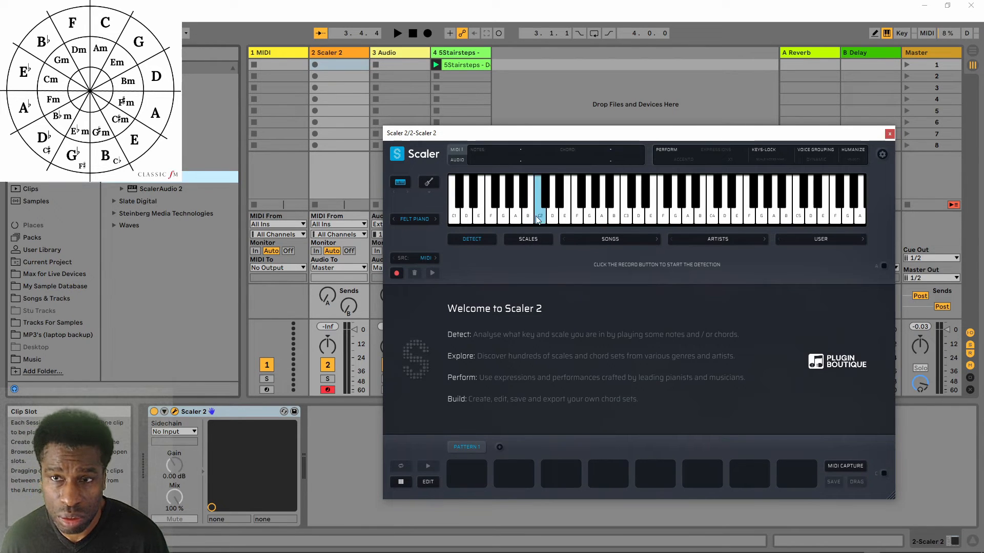
Step: Choose the C Minor scale in Scaler 2 and audition one of its chords
left_click(610, 239)
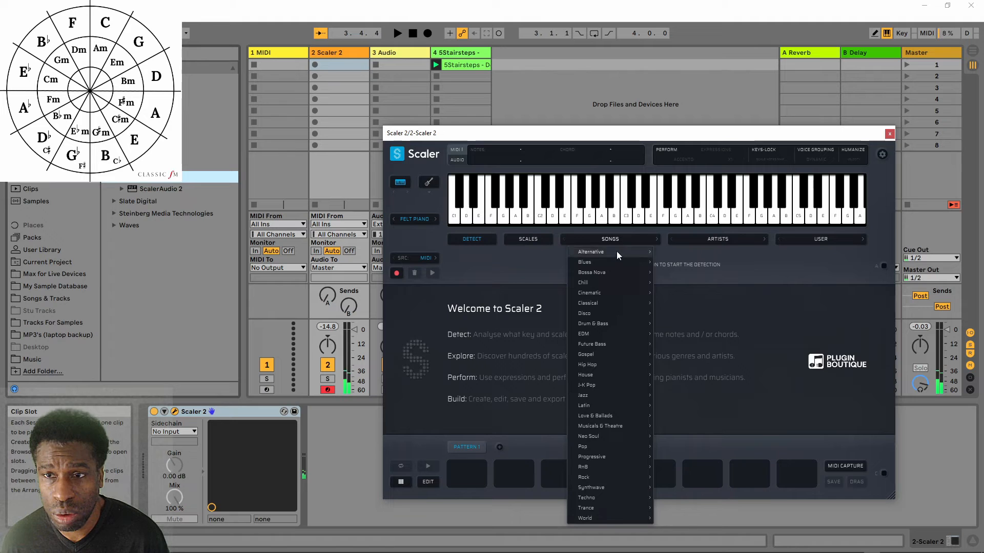
mouse_move(582, 446)
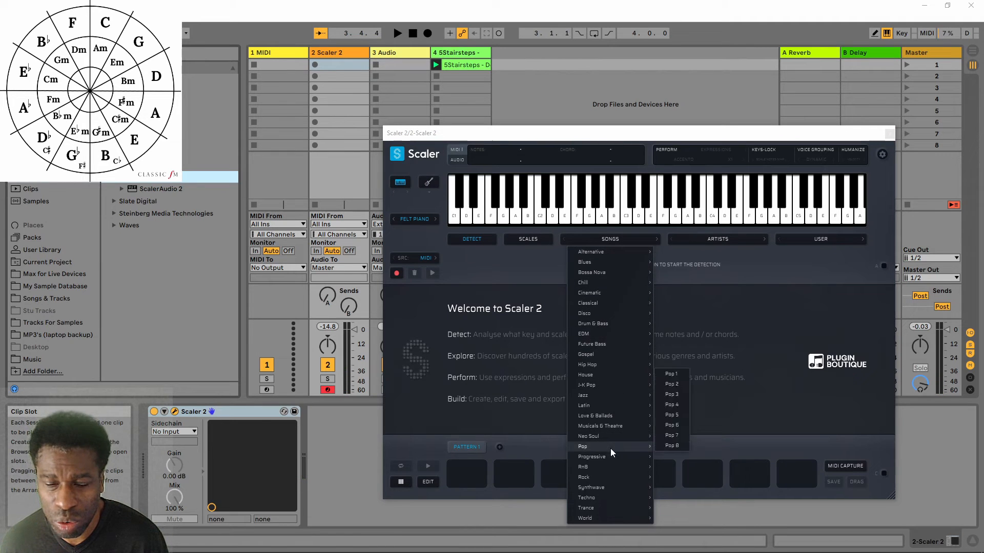
mouse_move(630, 331)
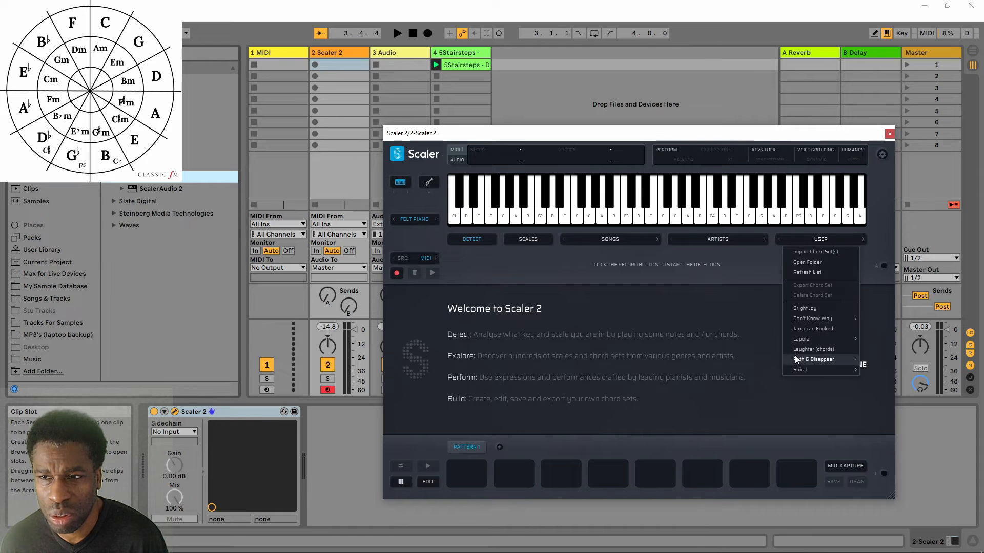
left_click(491, 200)
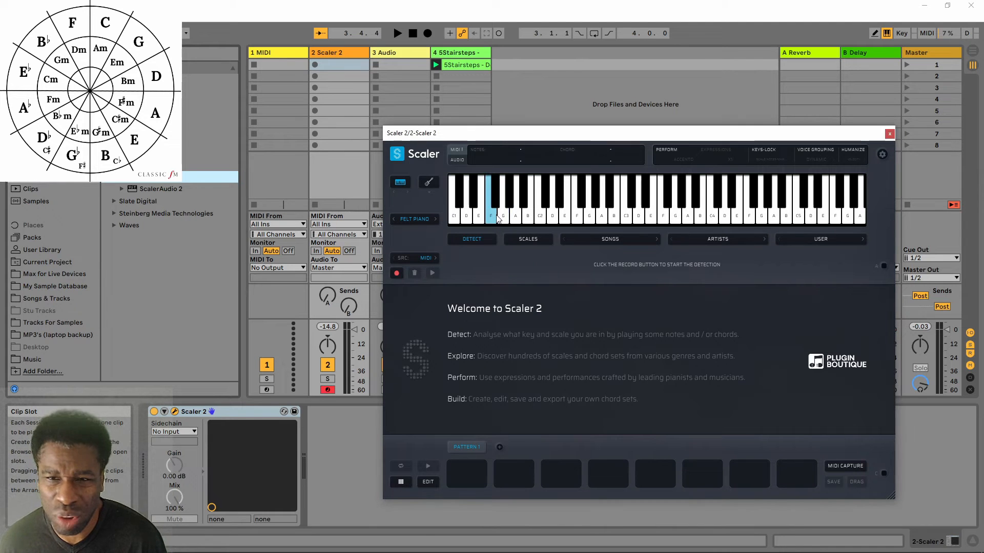
left_click(527, 238)
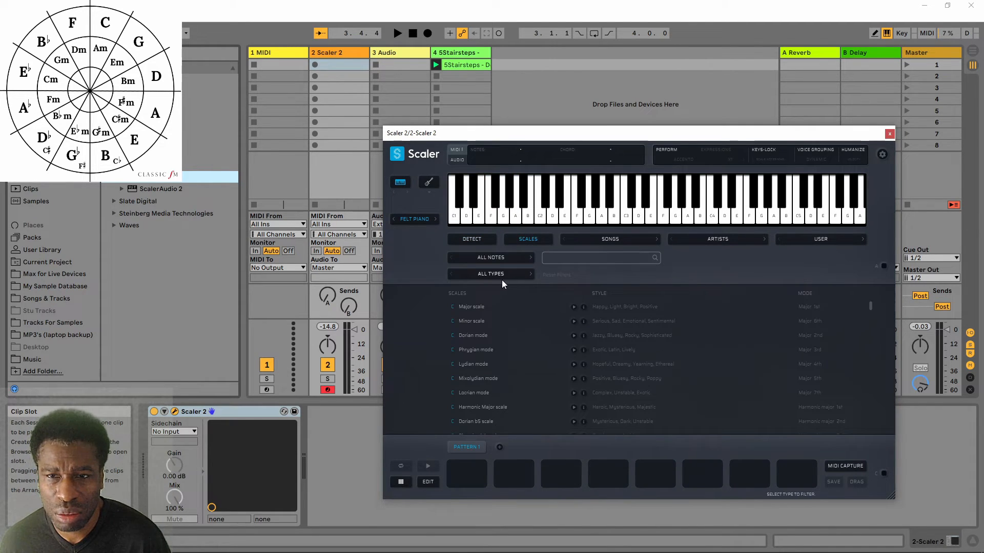
left_click(472, 321)
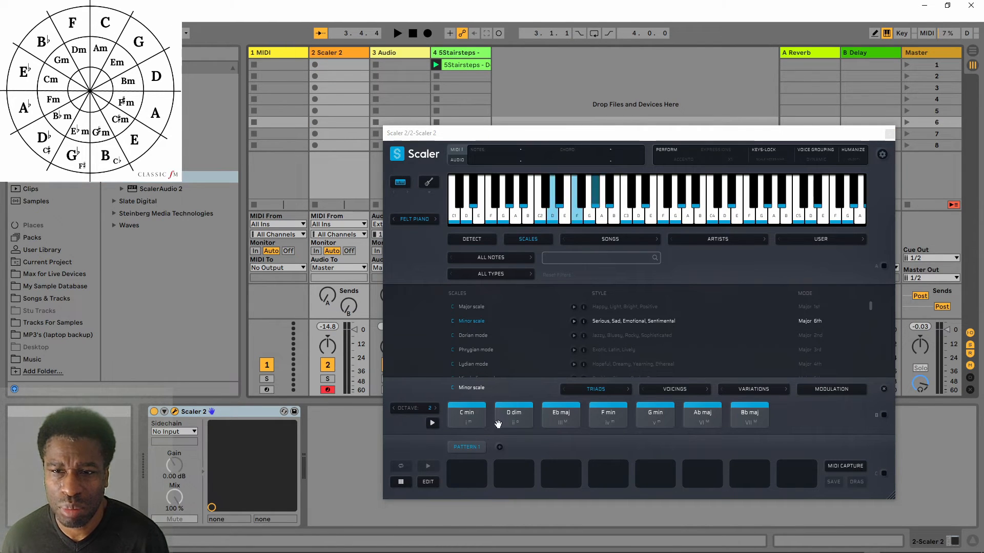
left_click(607, 414)
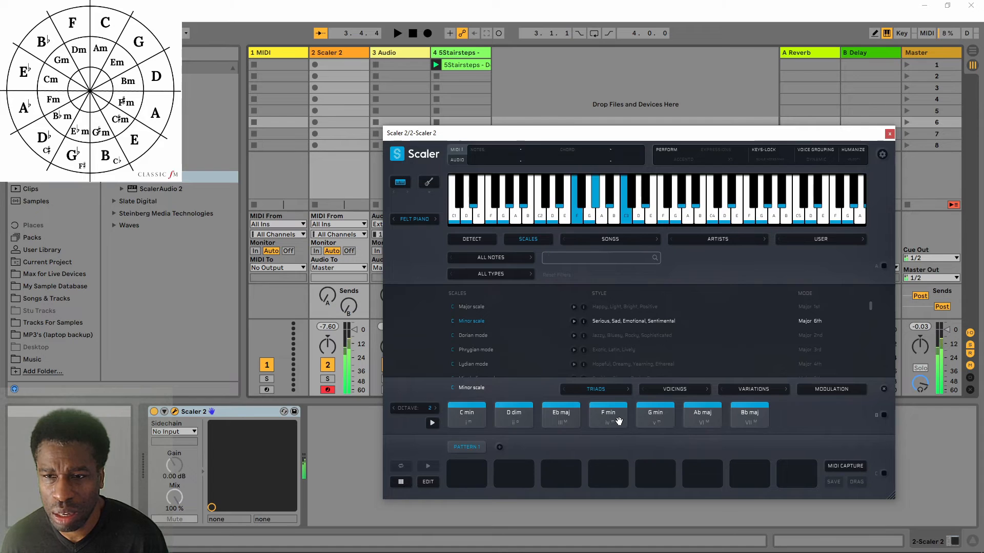
Step: Switch the scale chords to sevenths and back, auditioning chords such as F min
left_click(594, 390)
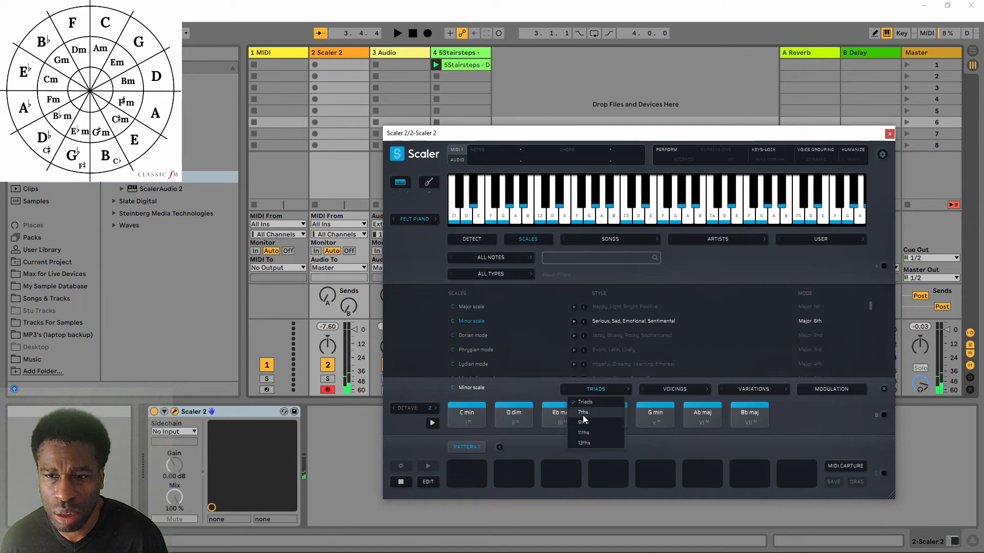
left_click(583, 412)
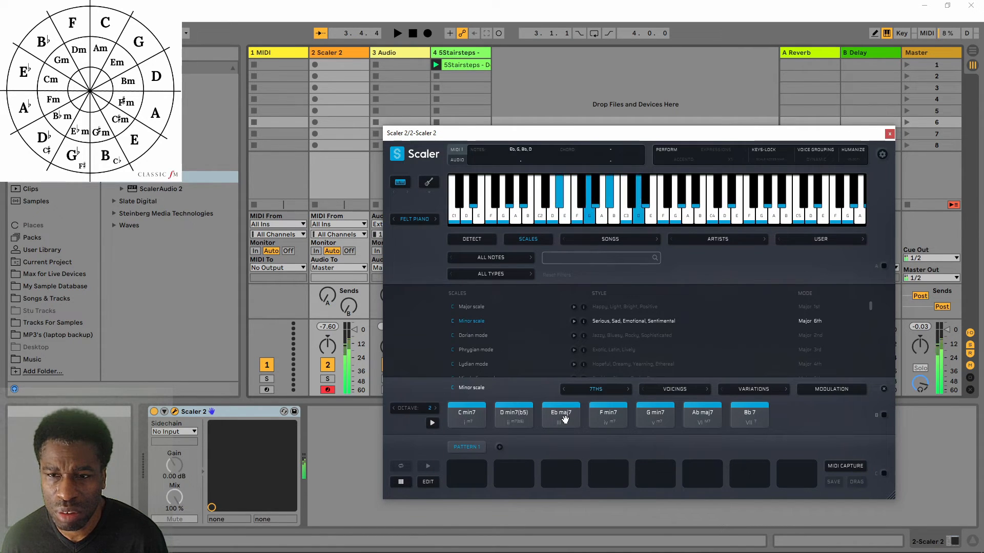
left_click(675, 390)
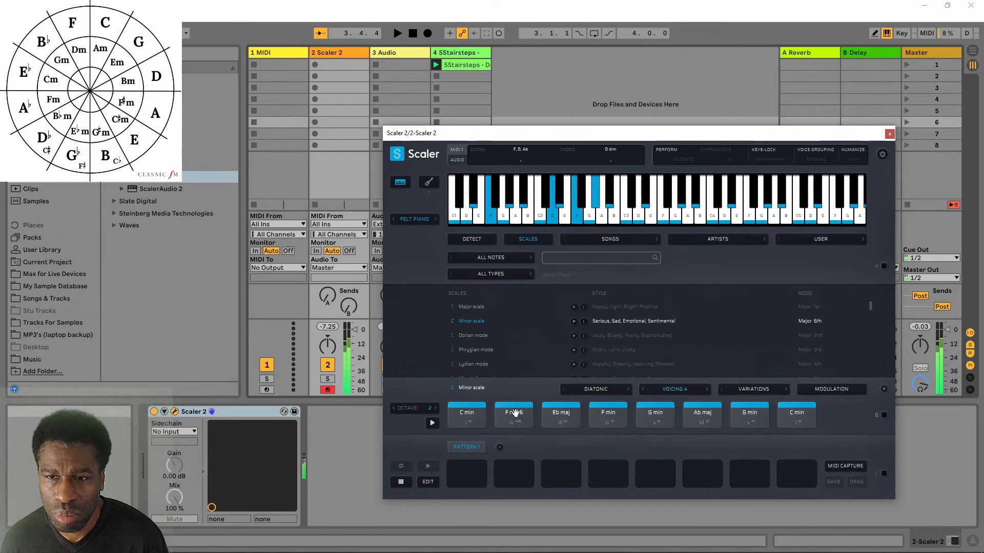
left_click(595, 389)
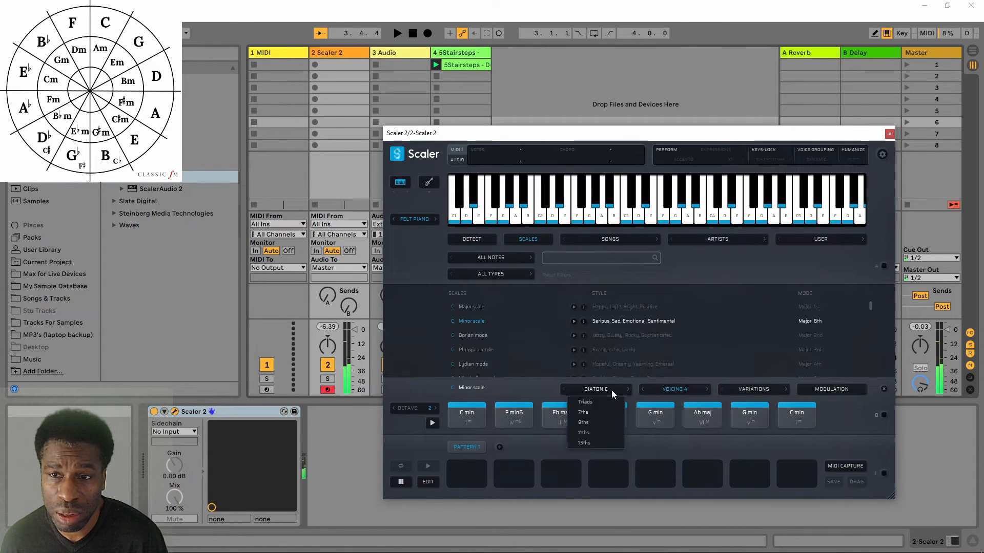
left_click(584, 402)
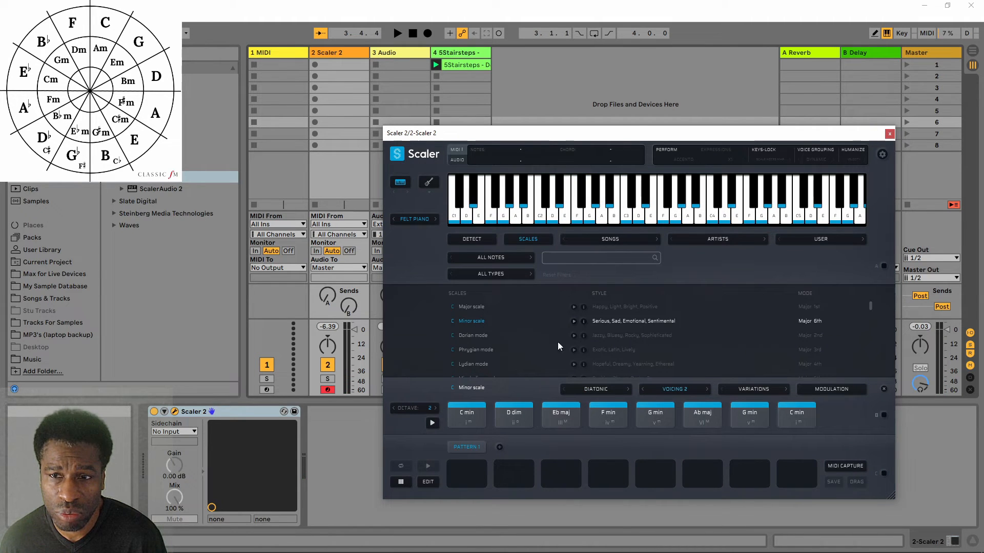
left_click(608, 414)
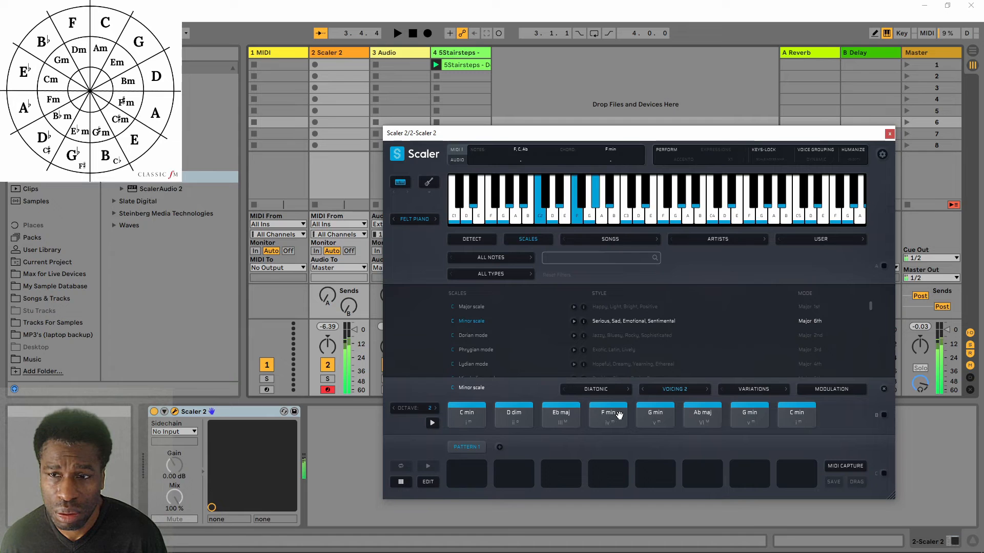
Step: Try the fourth and sixth chord voicings and hear the Eb maj chord
left_click(674, 389)
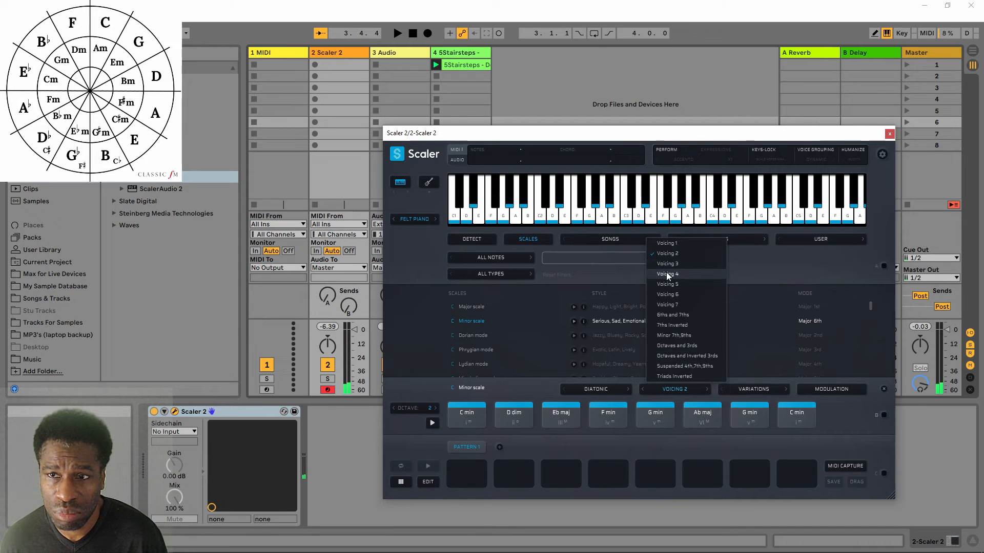
left_click(667, 274)
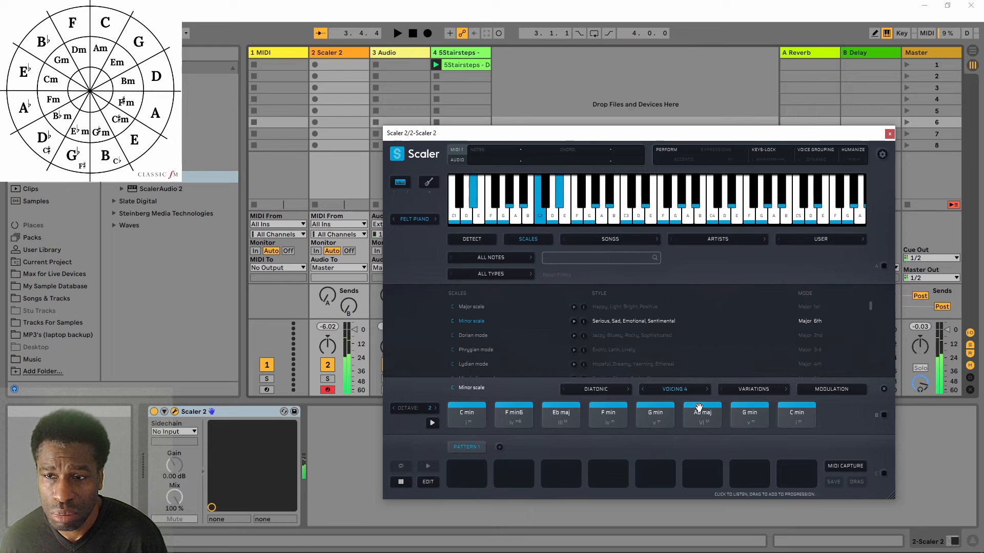
left_click(675, 389)
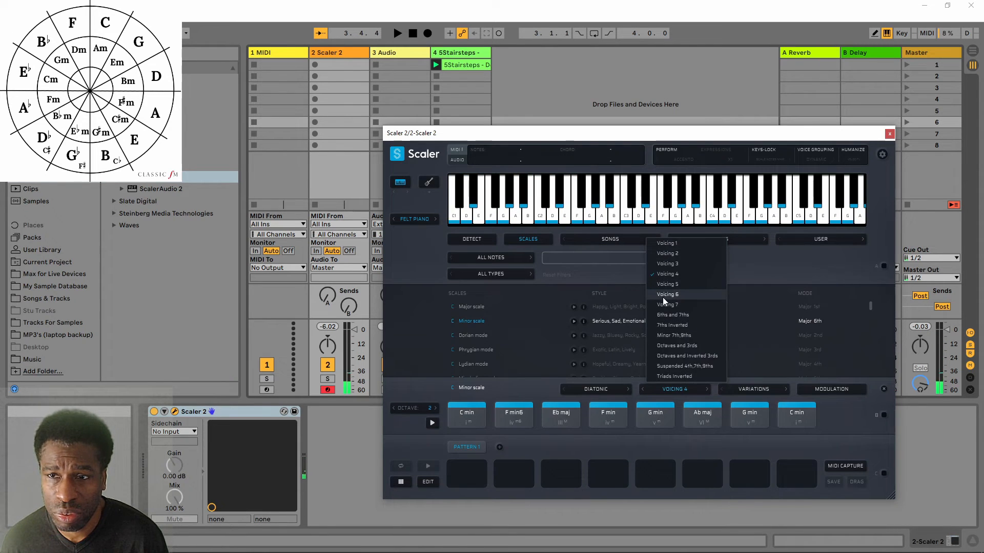
left_click(667, 294)
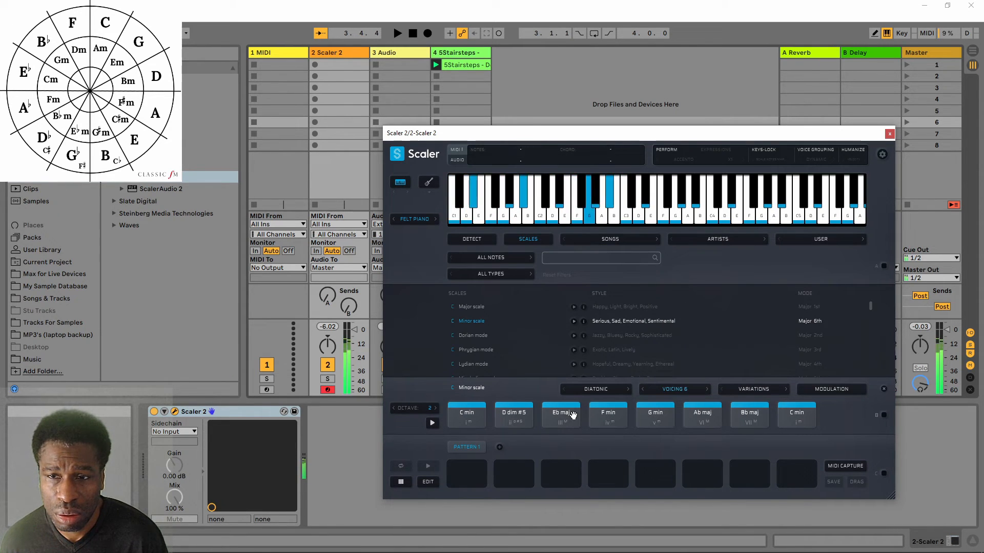
left_click(673, 389)
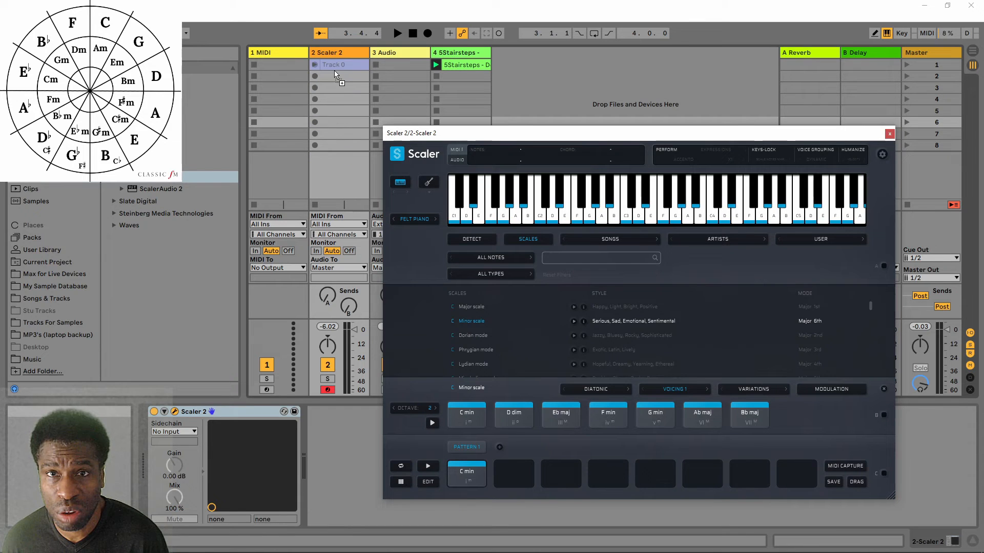
Step: Drop the C minor chord as a MIDI clip on the Scaler 2 track and close the plugin
left_click(339, 65)
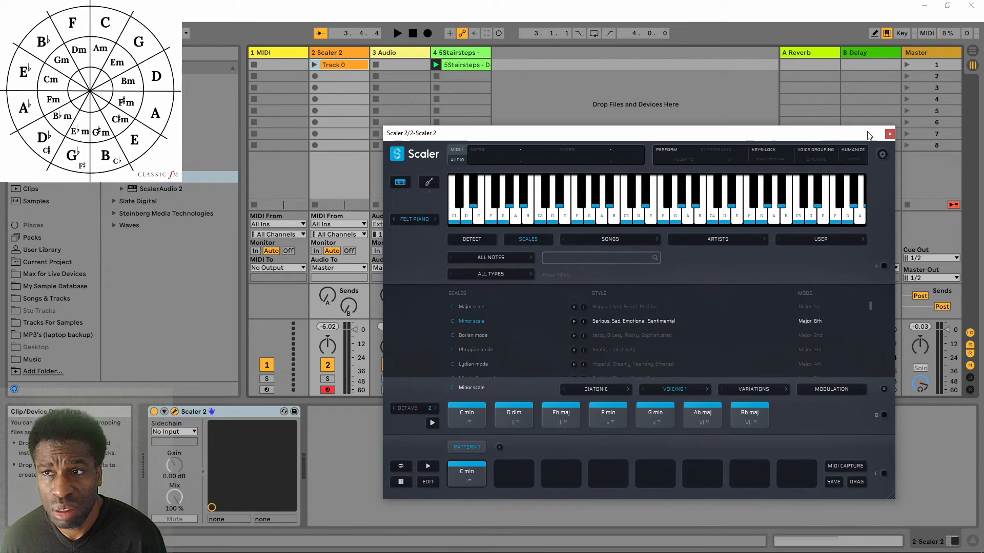
left_click(889, 133)
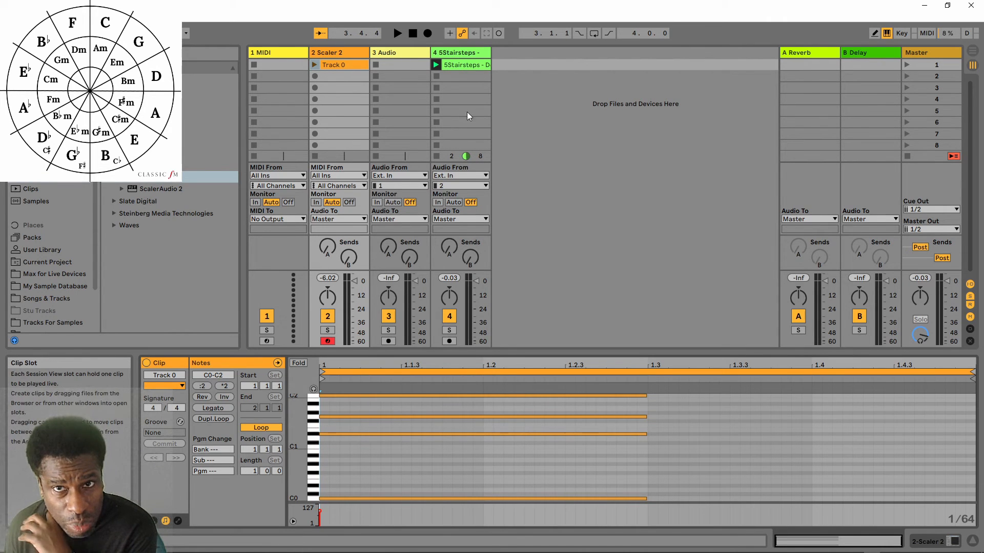
mouse_move(417, 106)
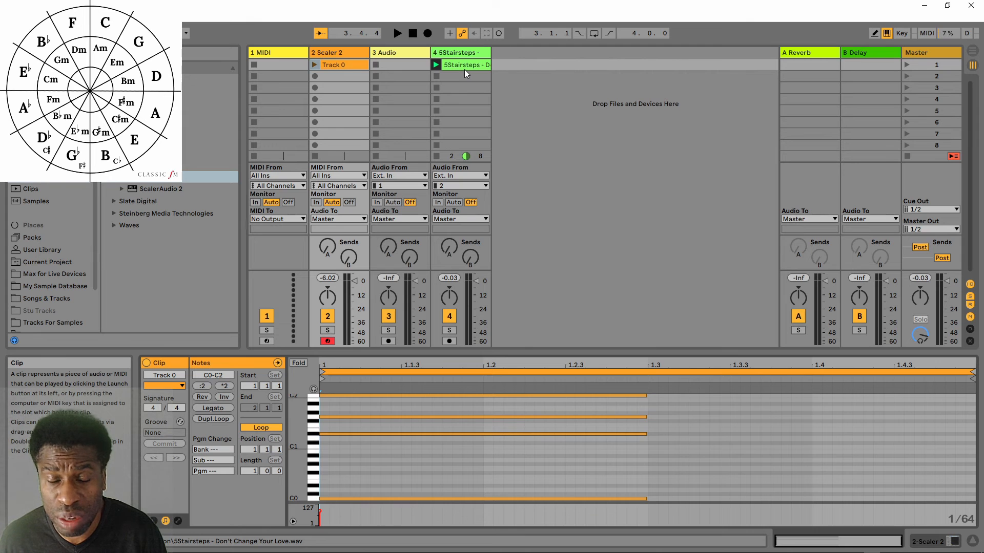
mouse_move(479, 57)
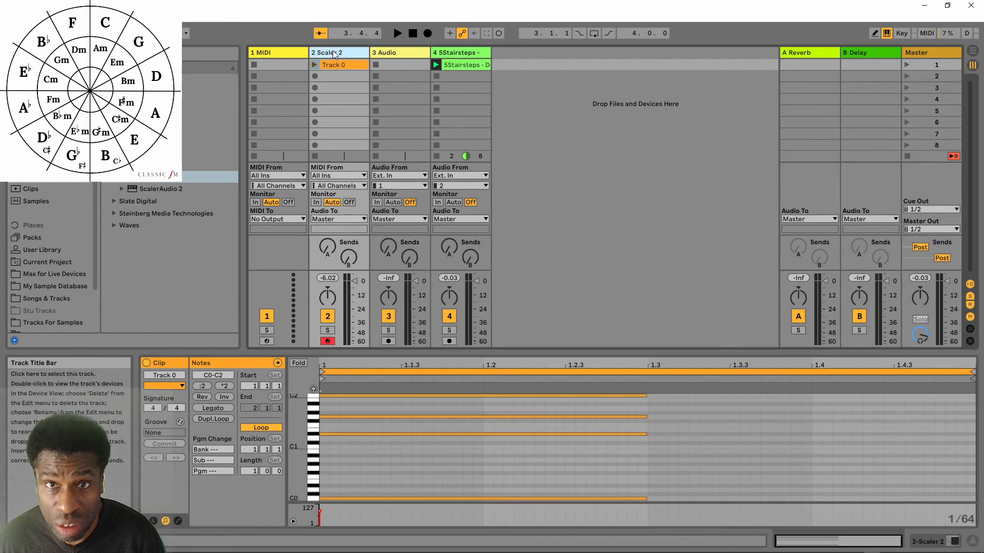
Step: Reopen the Scaler 2 plugin window on the C minor chords and close it, leaving the device chain showing
left_click(326, 52)
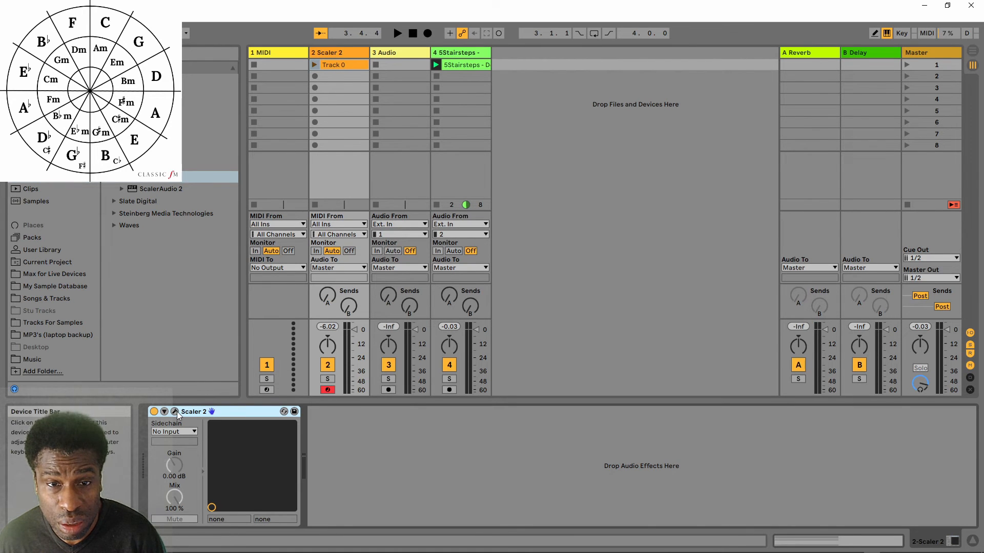
left_click(175, 412)
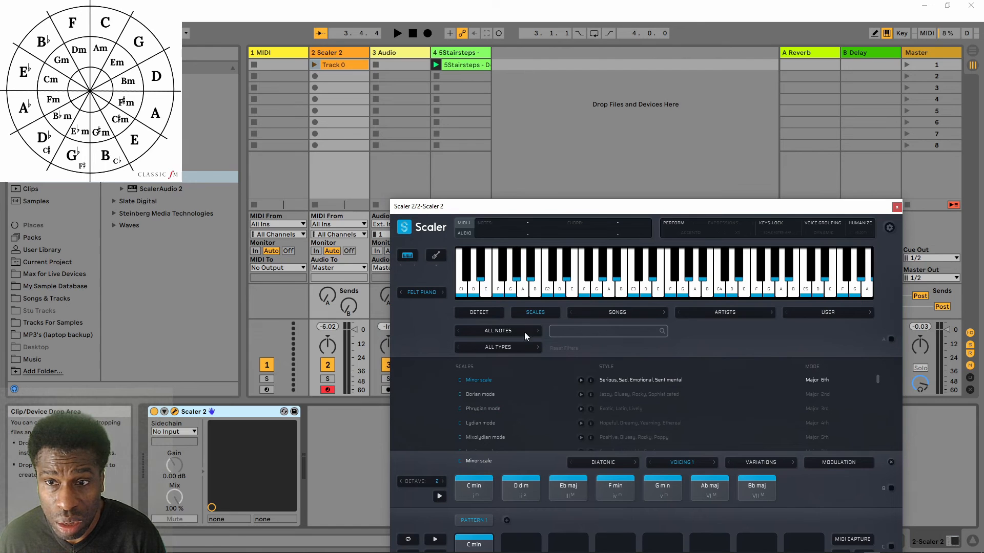
mouse_move(795, 217)
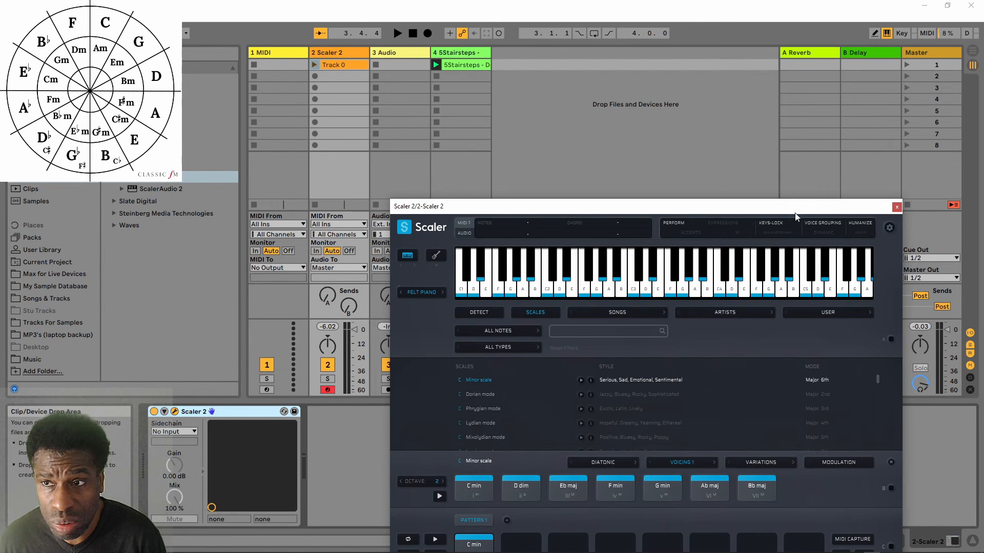
left_click(897, 206)
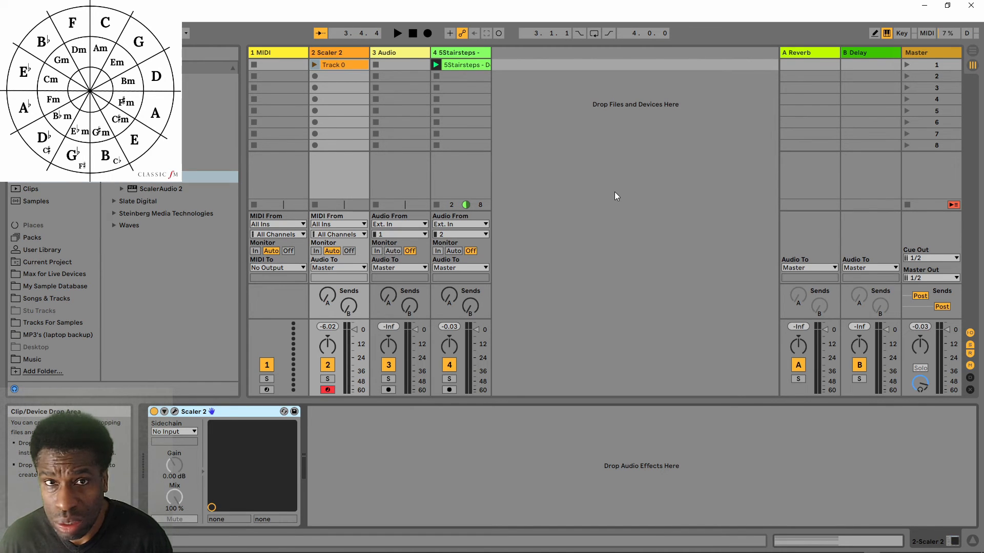
mouse_move(612, 195)
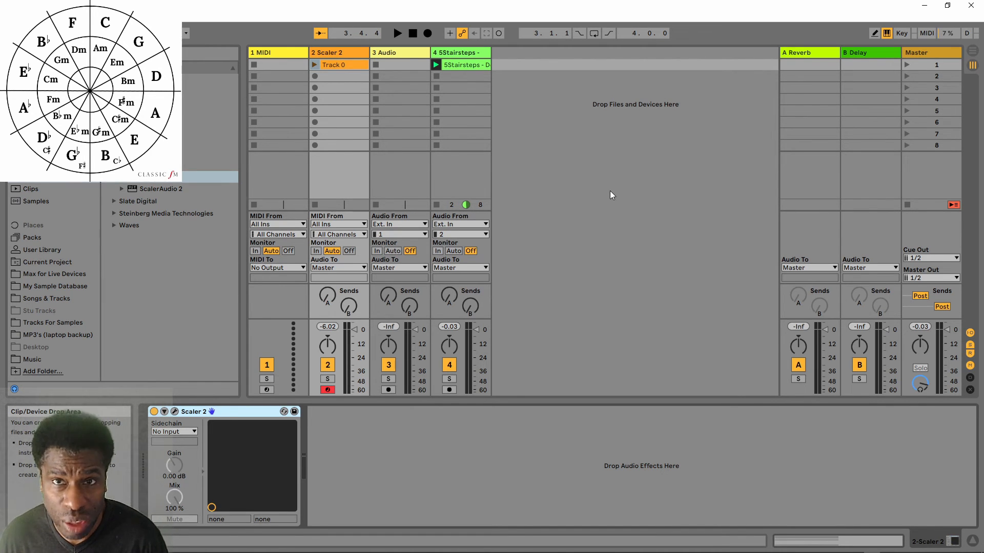
mouse_move(596, 191)
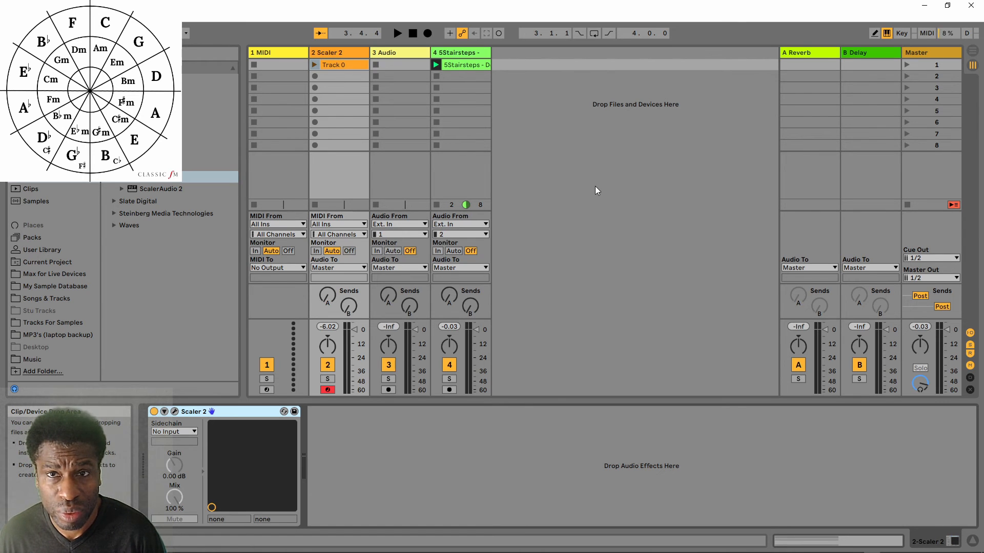
Step: Select the 5Stairsteps breakbeat clip in track 4 to show its Sample and Warp details
left_click(340, 64)
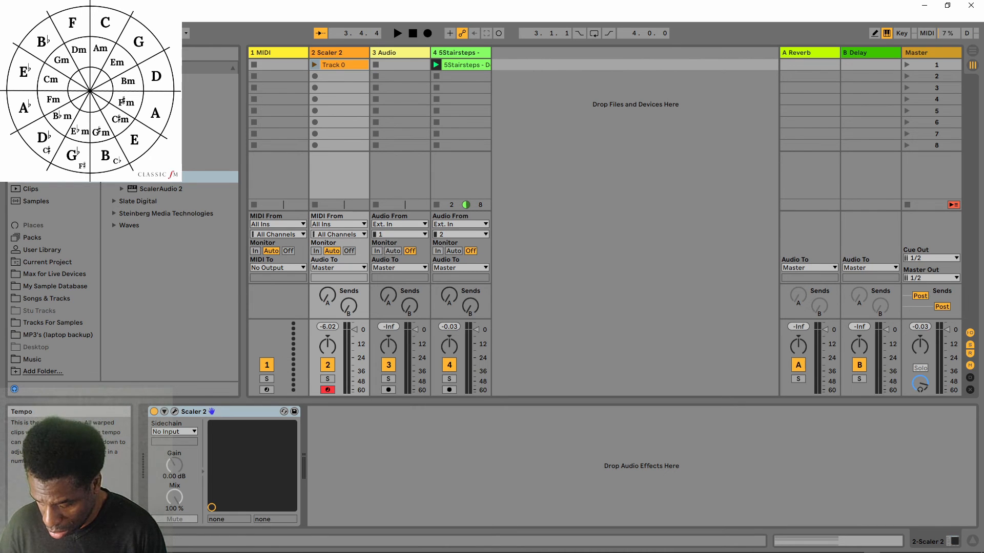
mouse_move(453, 49)
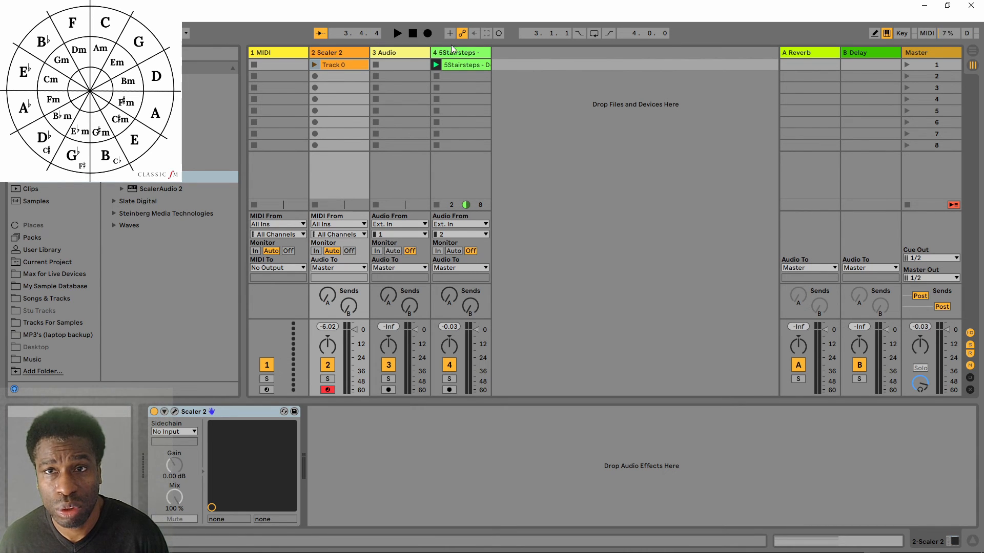
left_click(464, 65)
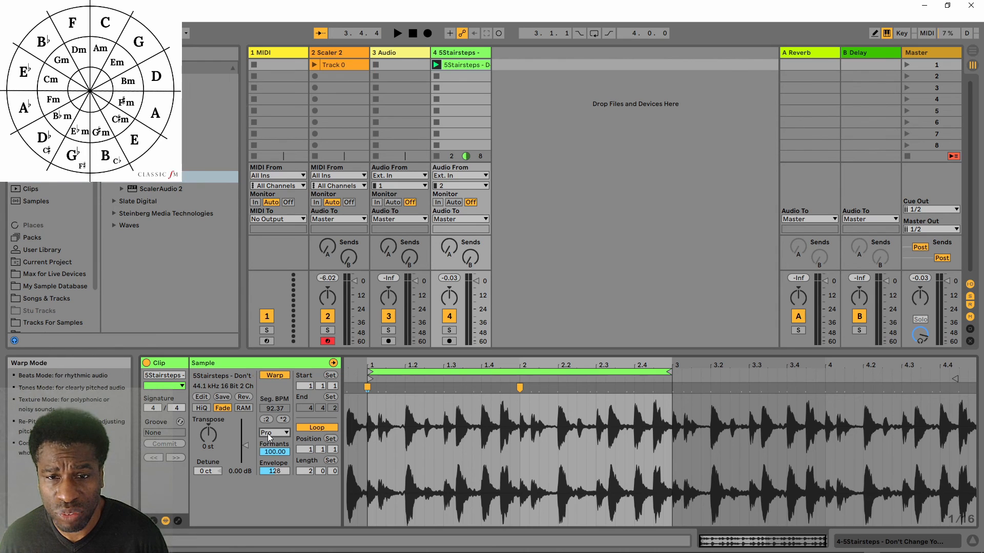
Step: Switch the Stairsteps clip from Pro to Beats warp mode, audition it, and freeze its track
left_click(275, 433)
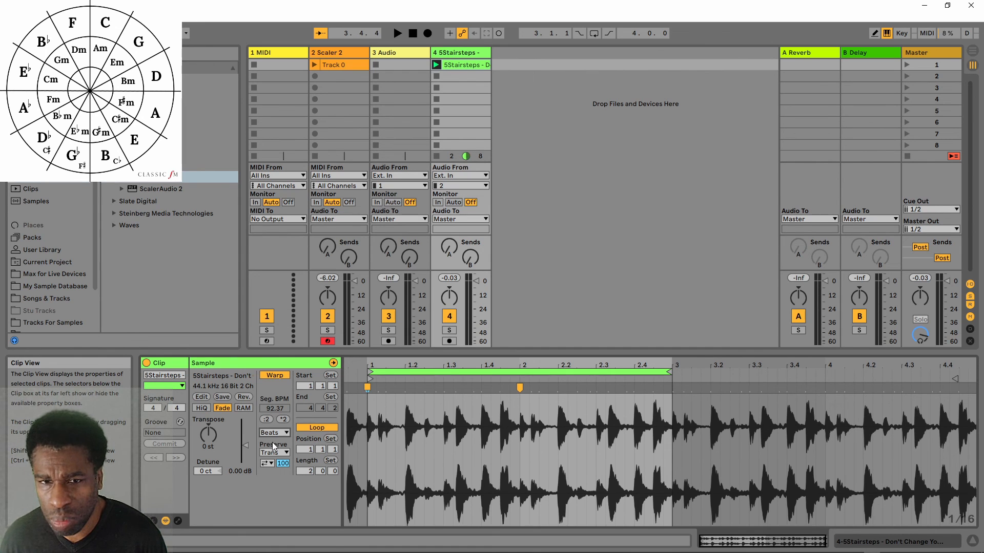
mouse_move(275, 433)
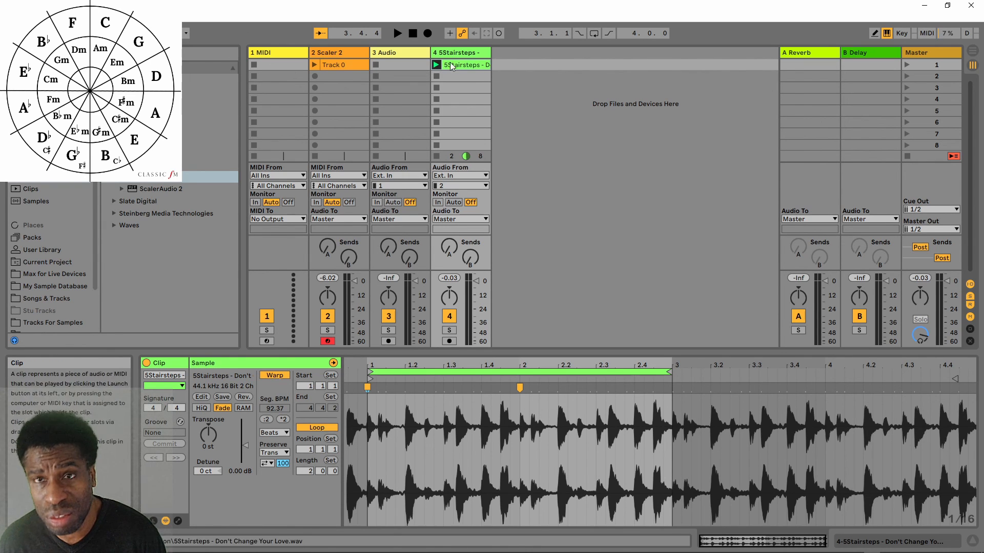
left_click(438, 64)
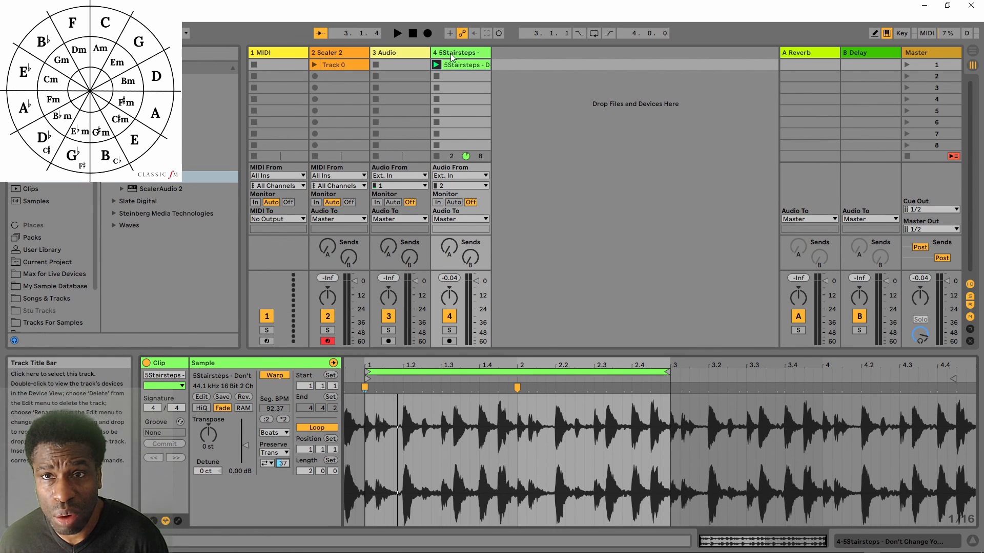
right_click(460, 64)
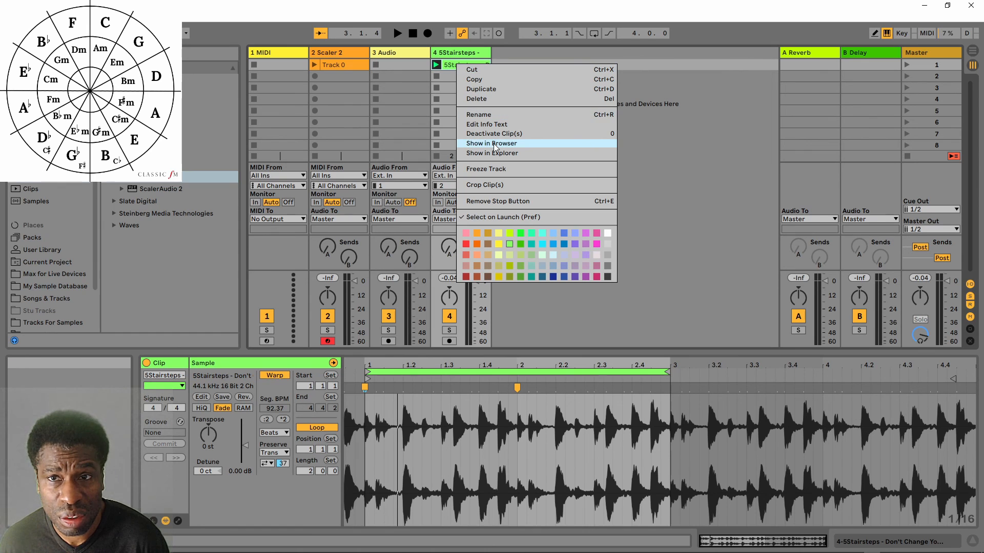
left_click(486, 169)
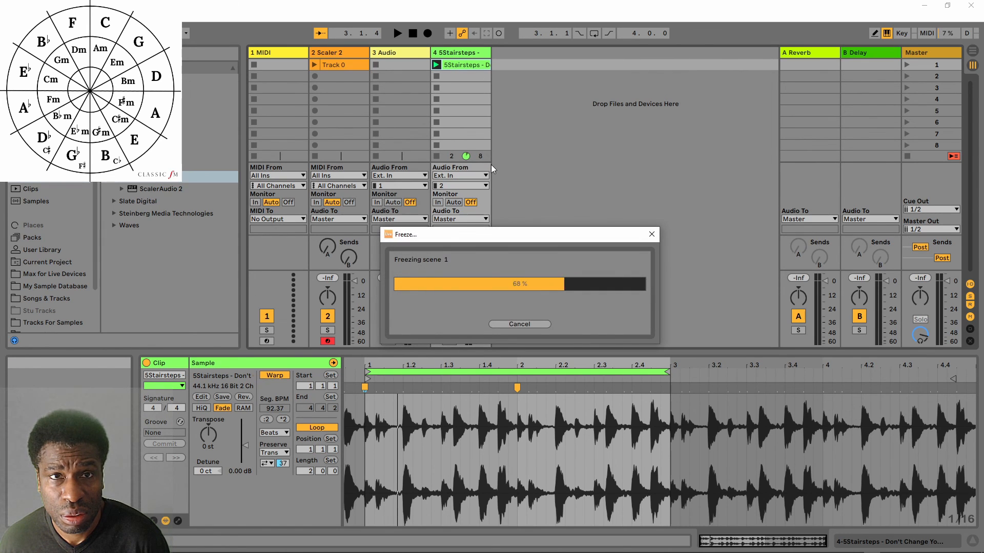